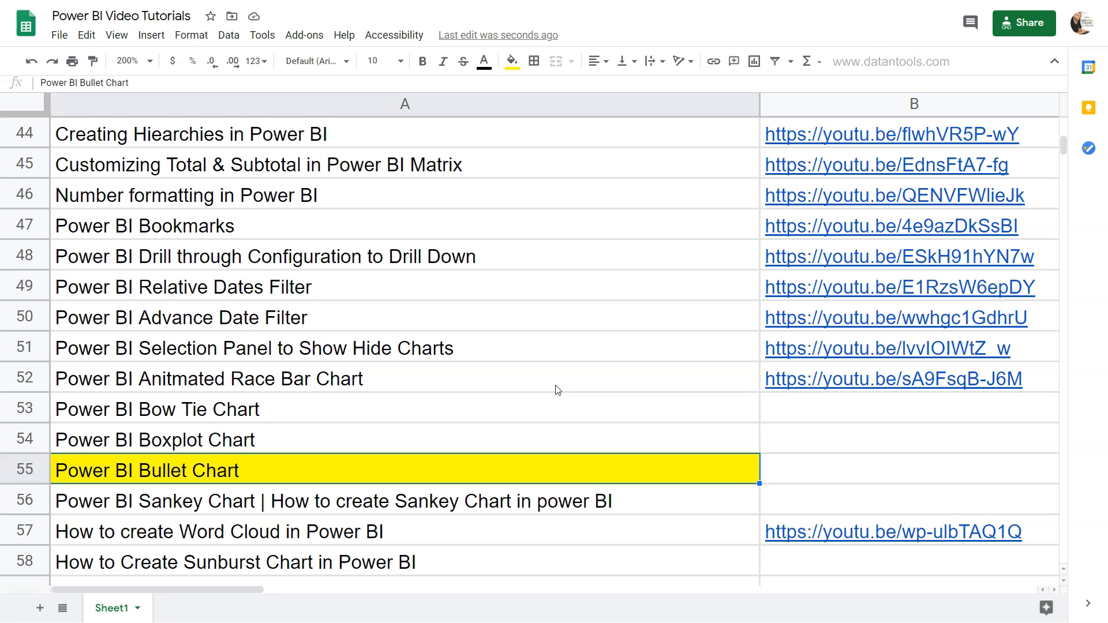
pyautogui.moveTo(178, 484)
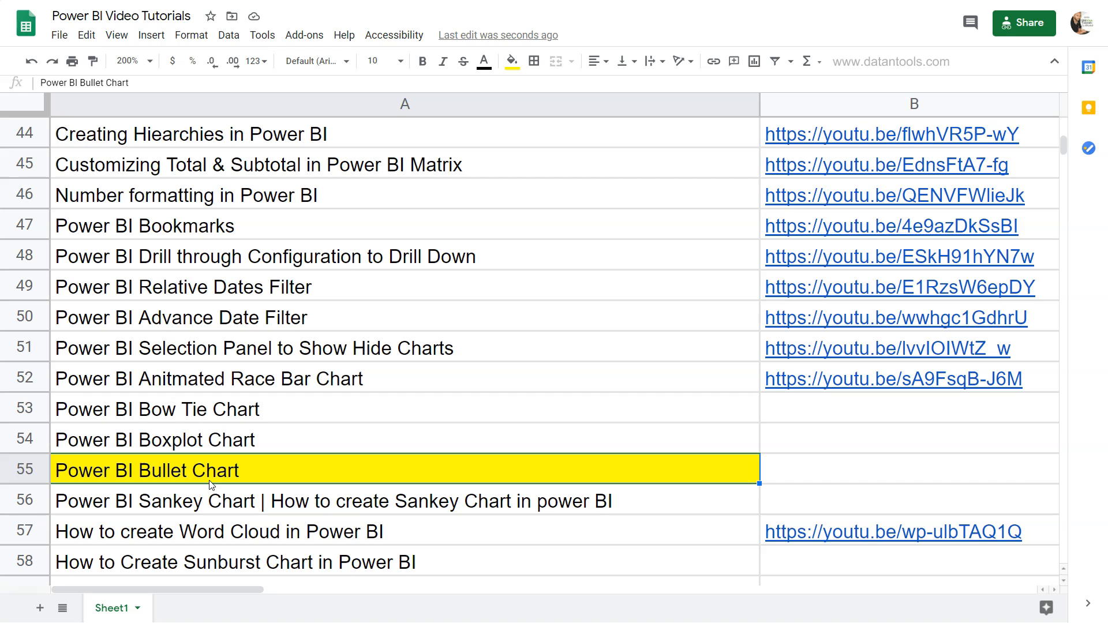
pyautogui.moveTo(422, 365)
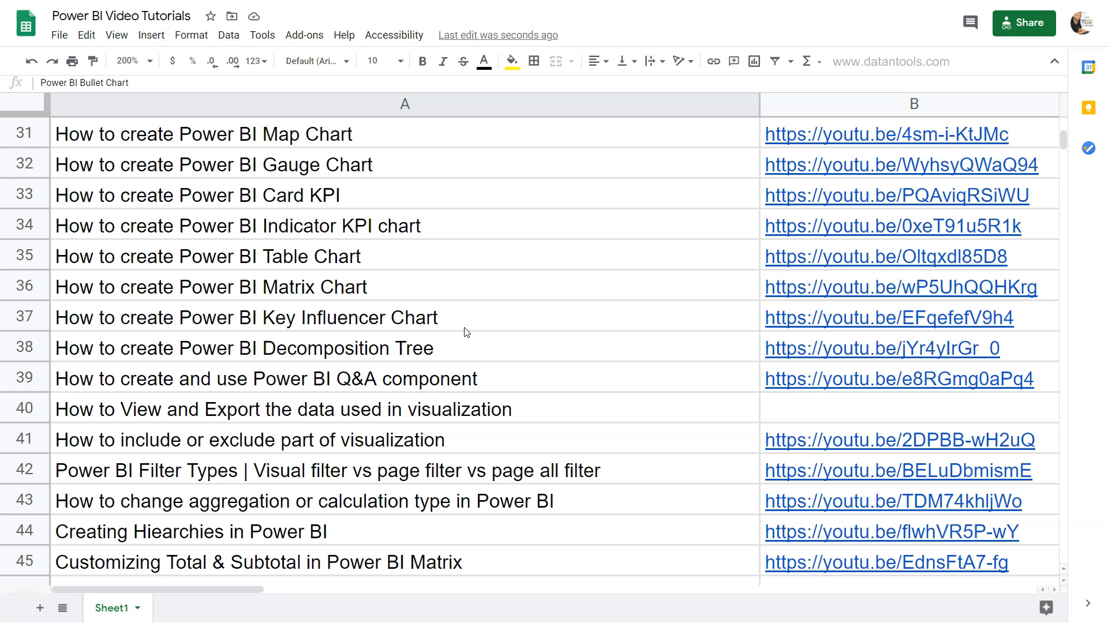
pyautogui.moveTo(432, 328)
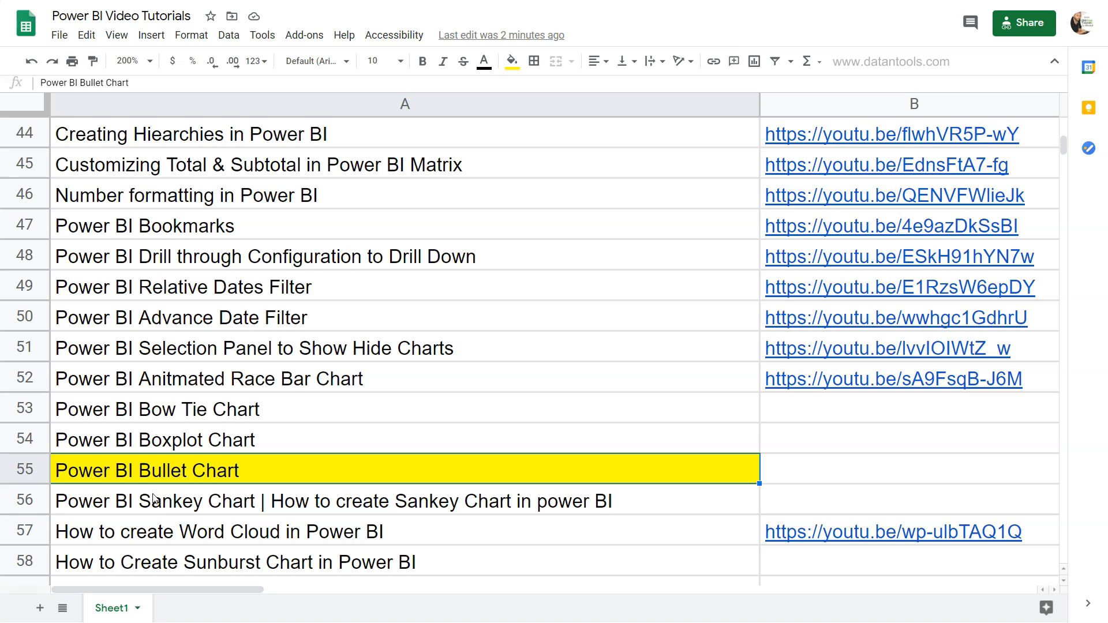
pyautogui.moveTo(207, 489)
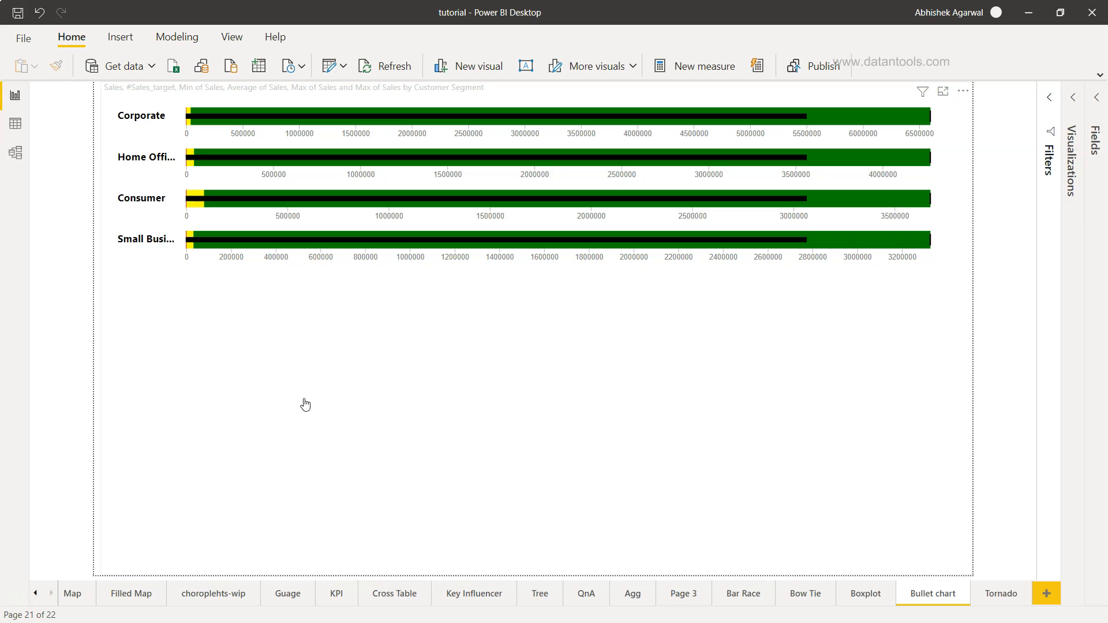
pyautogui.moveTo(381, 295)
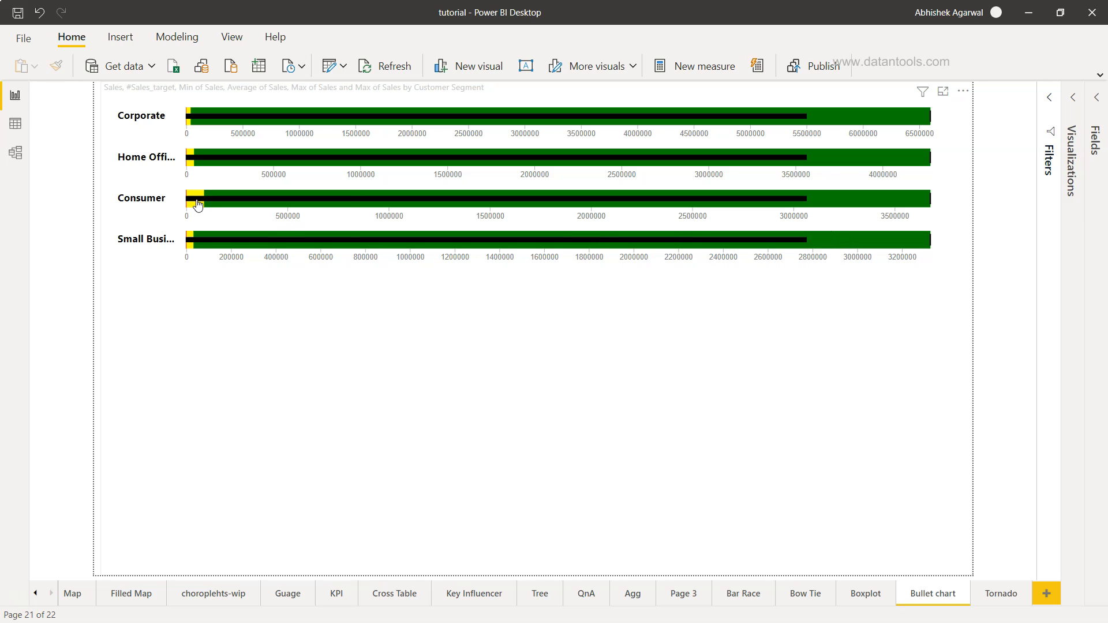
pyautogui.moveTo(191, 205)
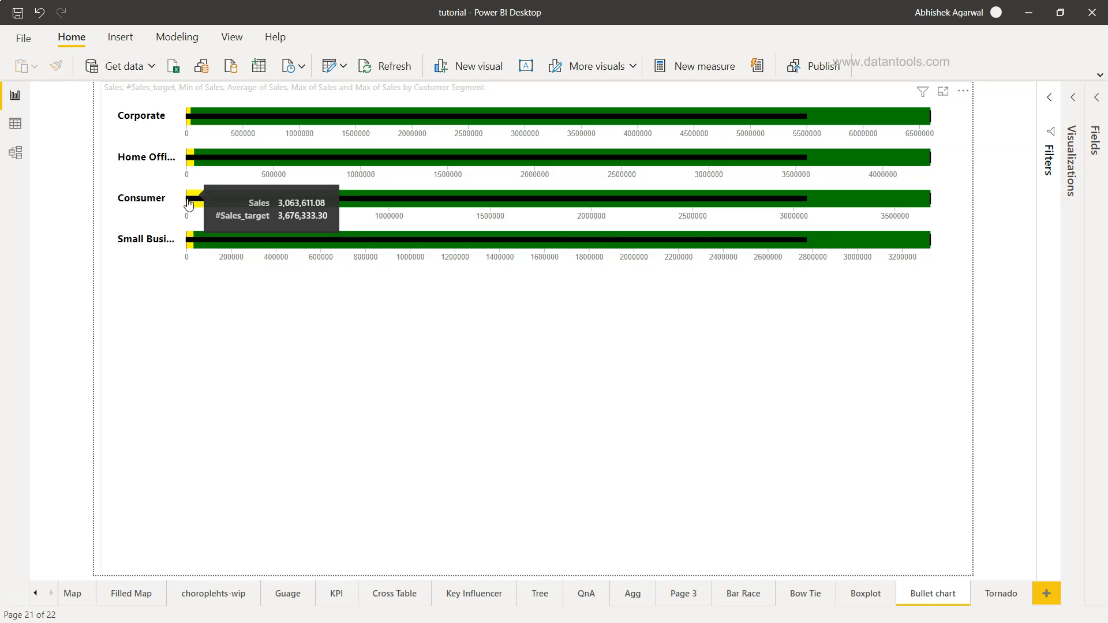
pyautogui.moveTo(189, 166)
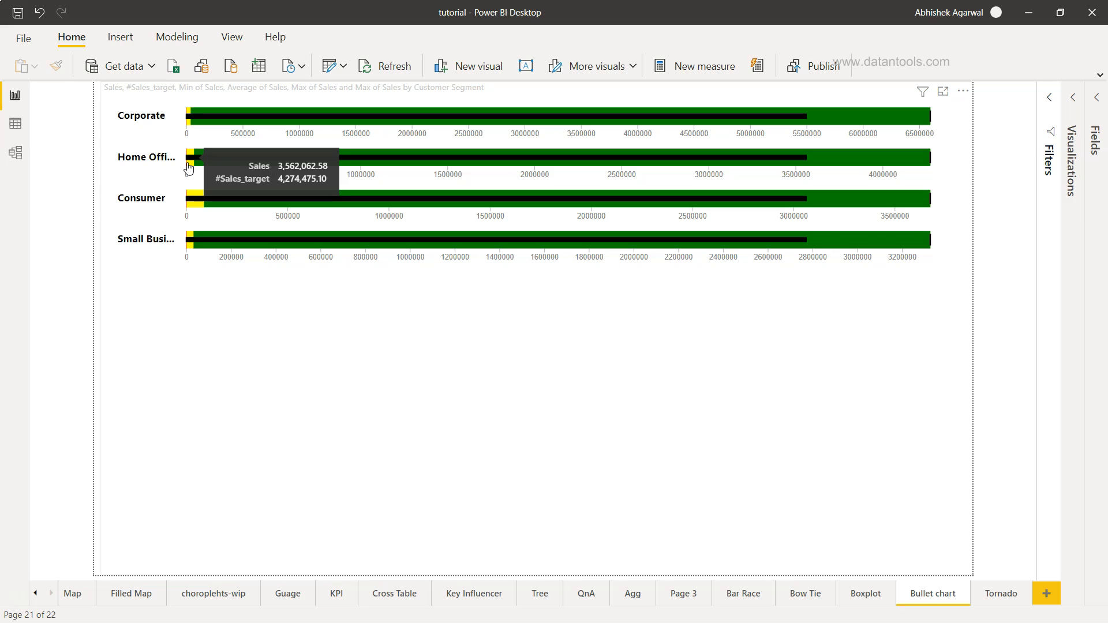
pyautogui.moveTo(418, 209)
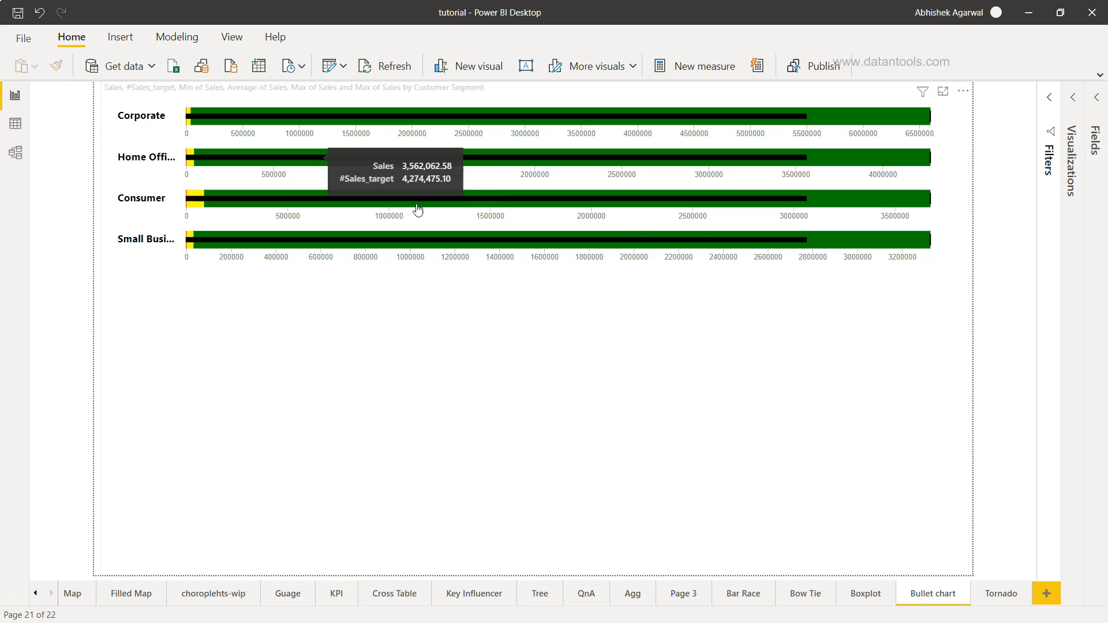
pyautogui.moveTo(850, 166)
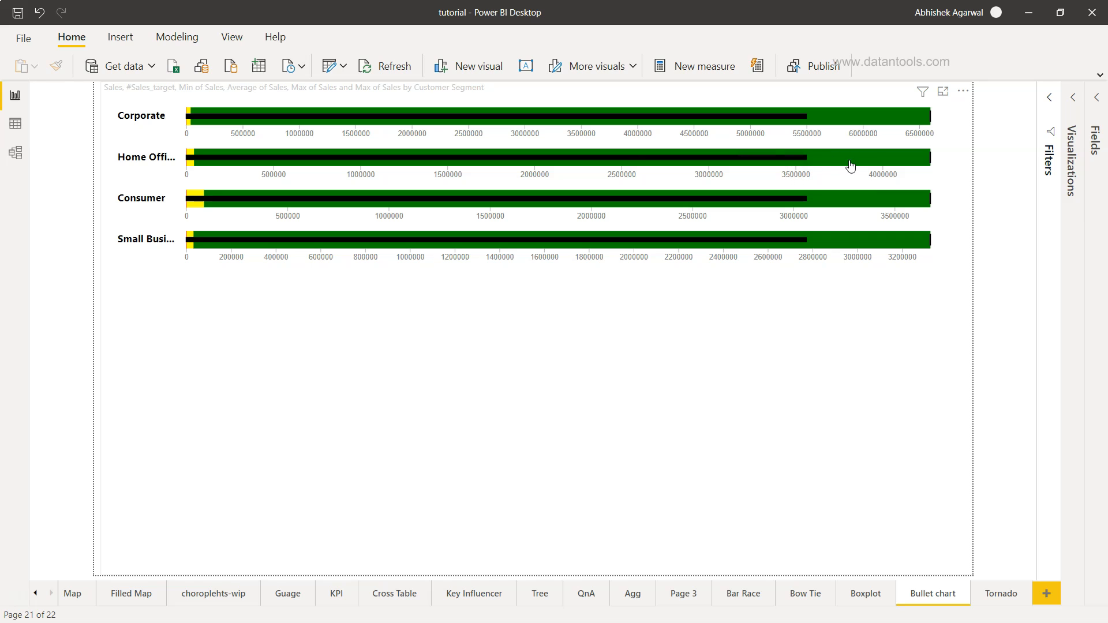
# Open the More options menu on the existing customer-segment bullet chart
pyautogui.click(962, 91)
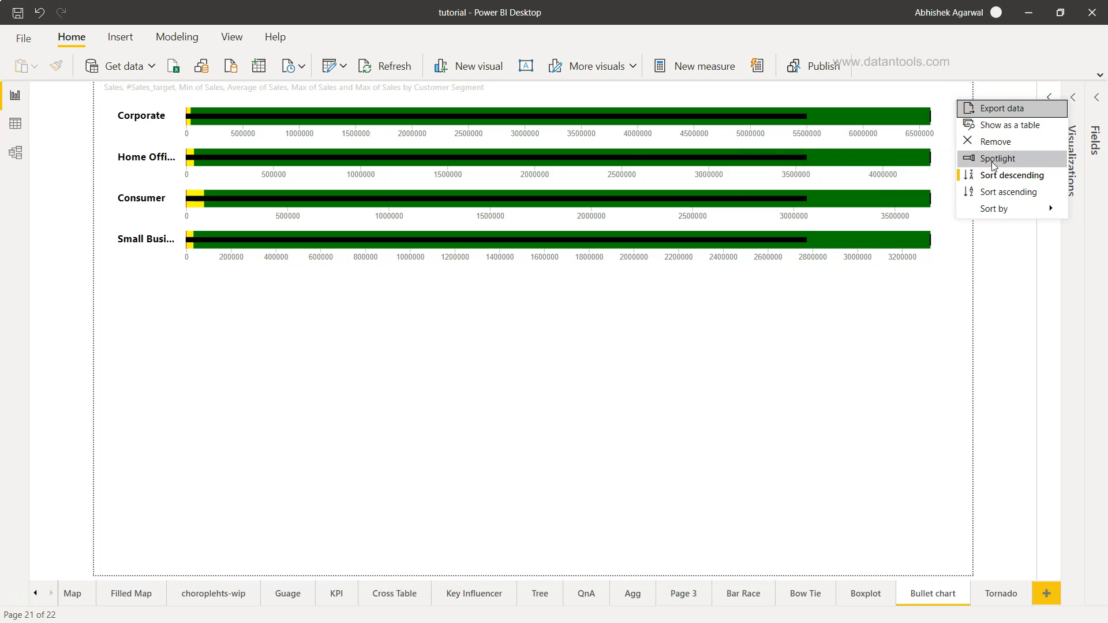
# Remove the old bullet chart and choose Get more visuals from the Visualizations pane
pyautogui.click(995, 141)
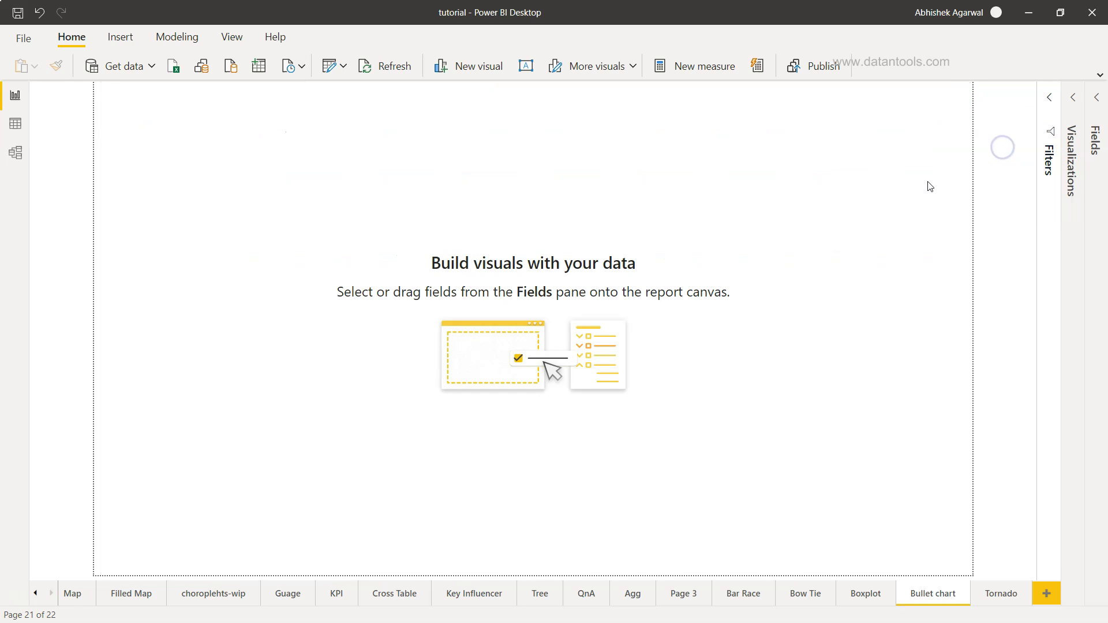
pyautogui.click(1070, 98)
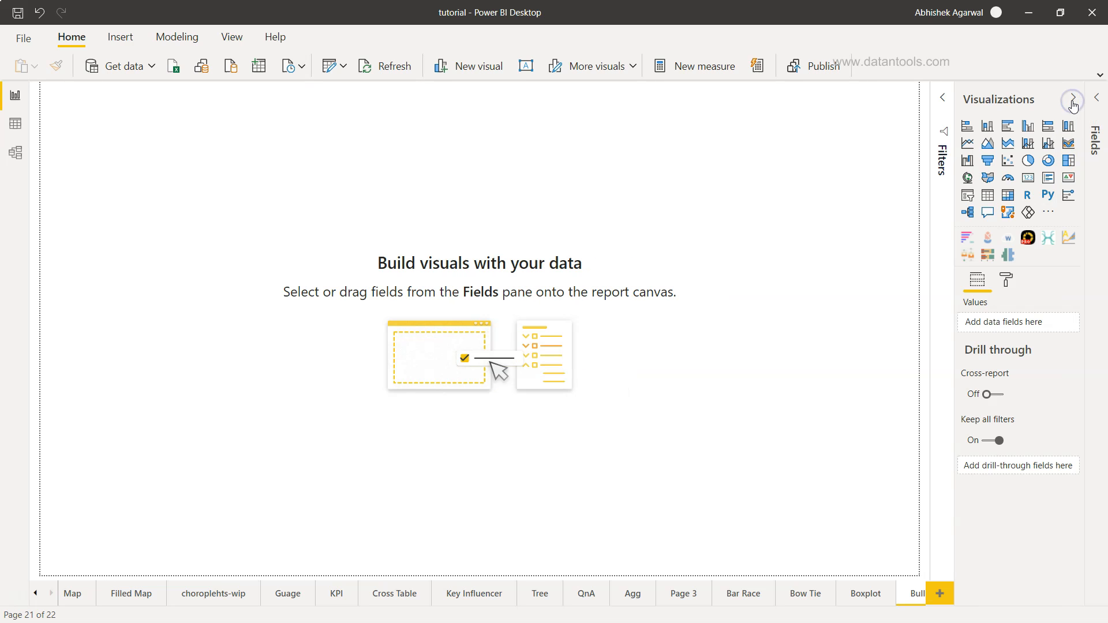
pyautogui.moveTo(1034, 276)
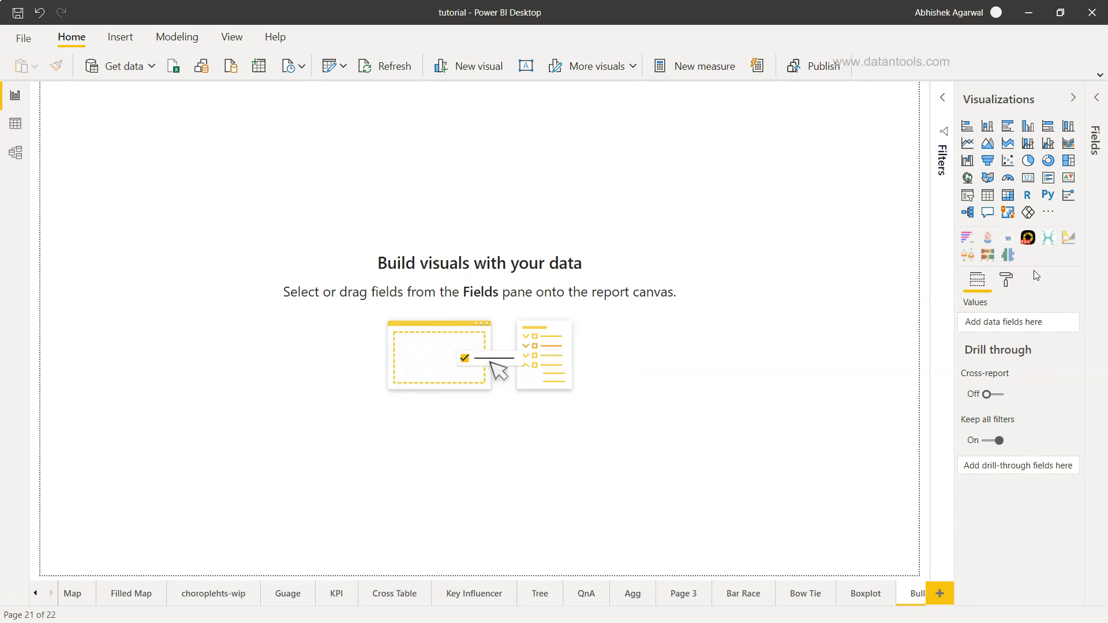
pyautogui.moveTo(1048, 212)
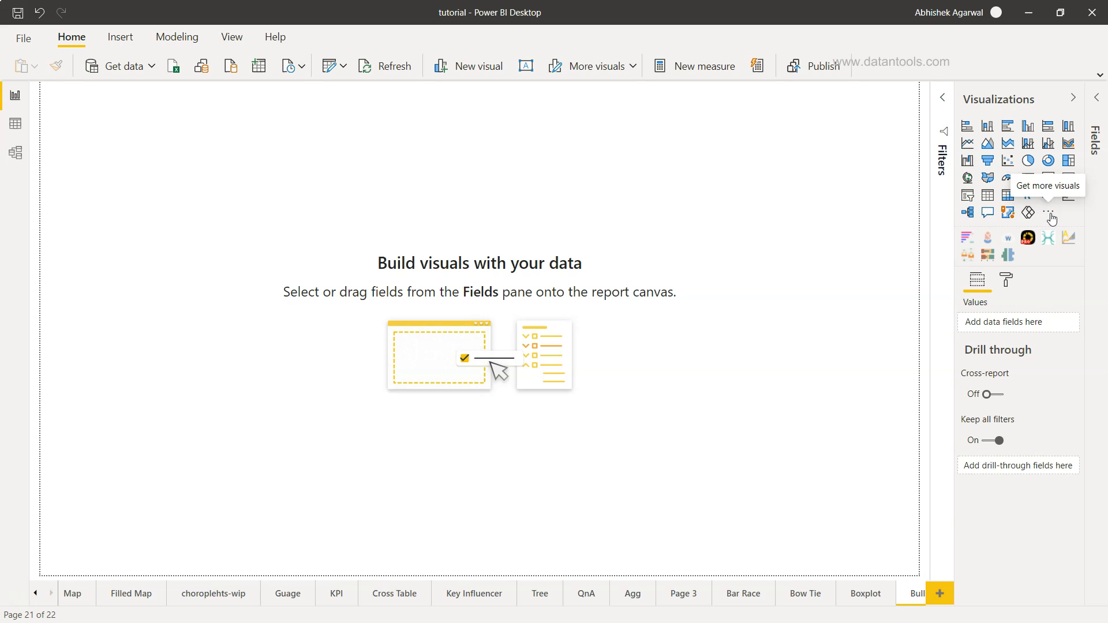
pyautogui.click(1049, 210)
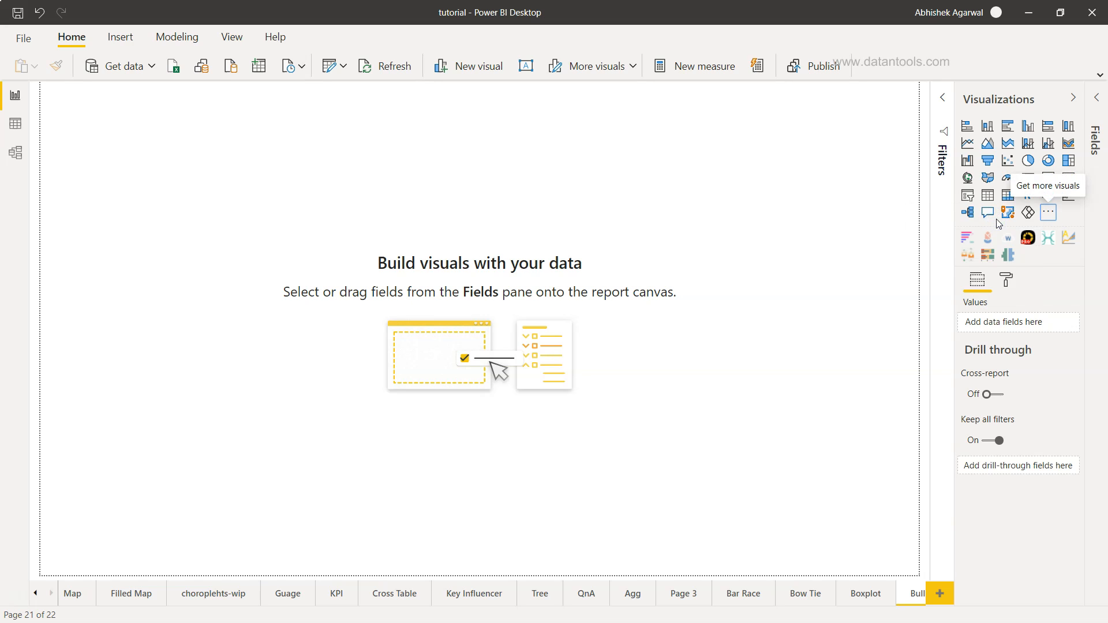
pyautogui.click(1048, 212)
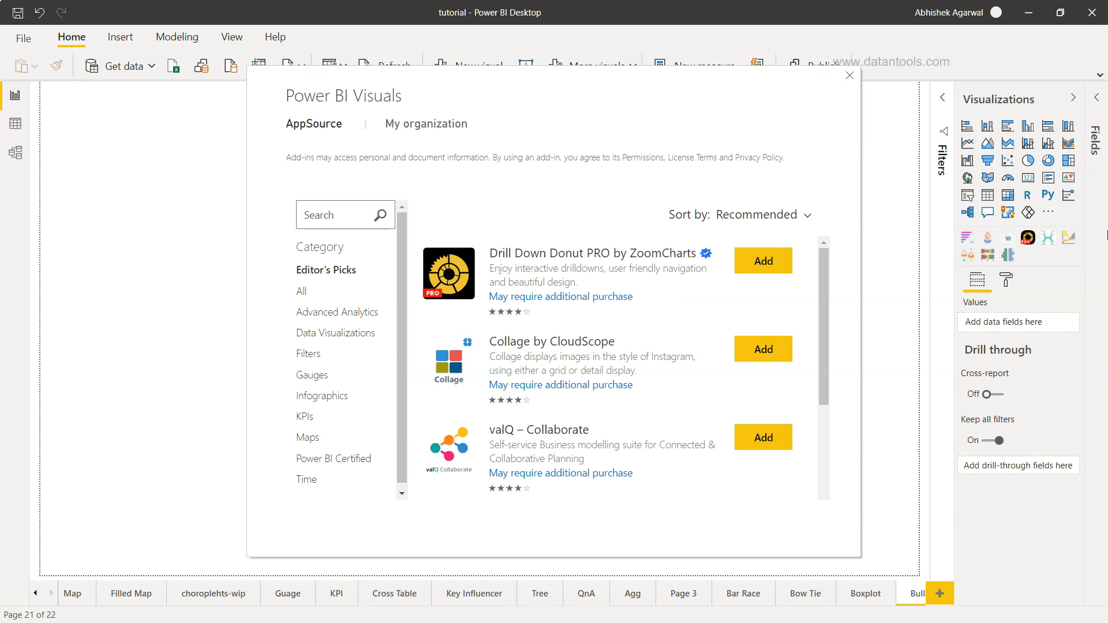
pyautogui.moveTo(1098, 346)
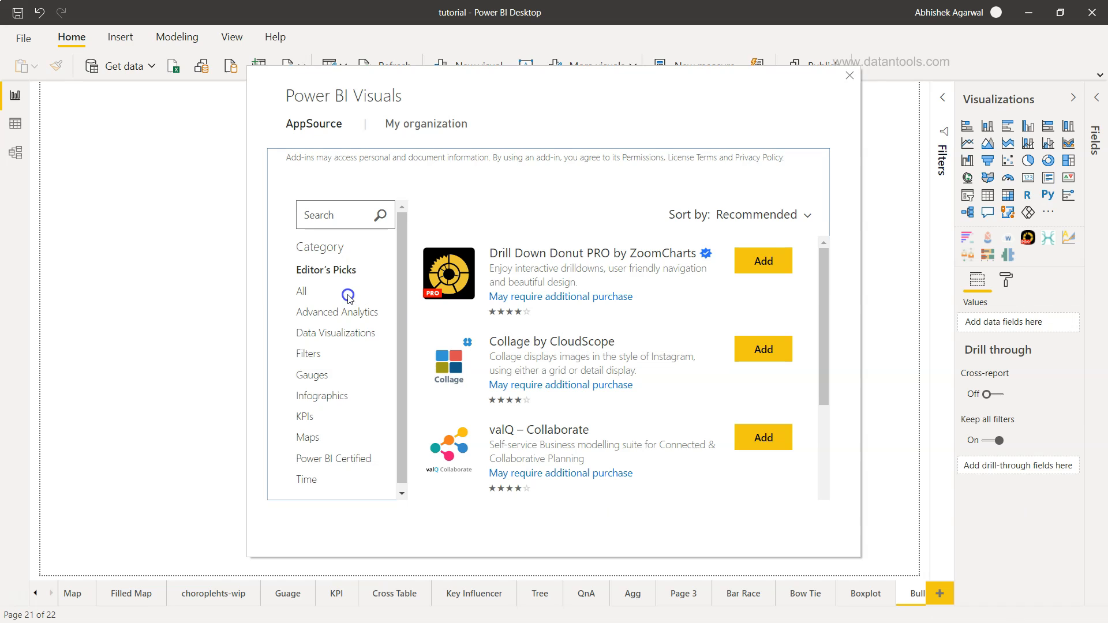
# Show the All category and scroll down to the Bullet Chart visual
pyautogui.click(301, 290)
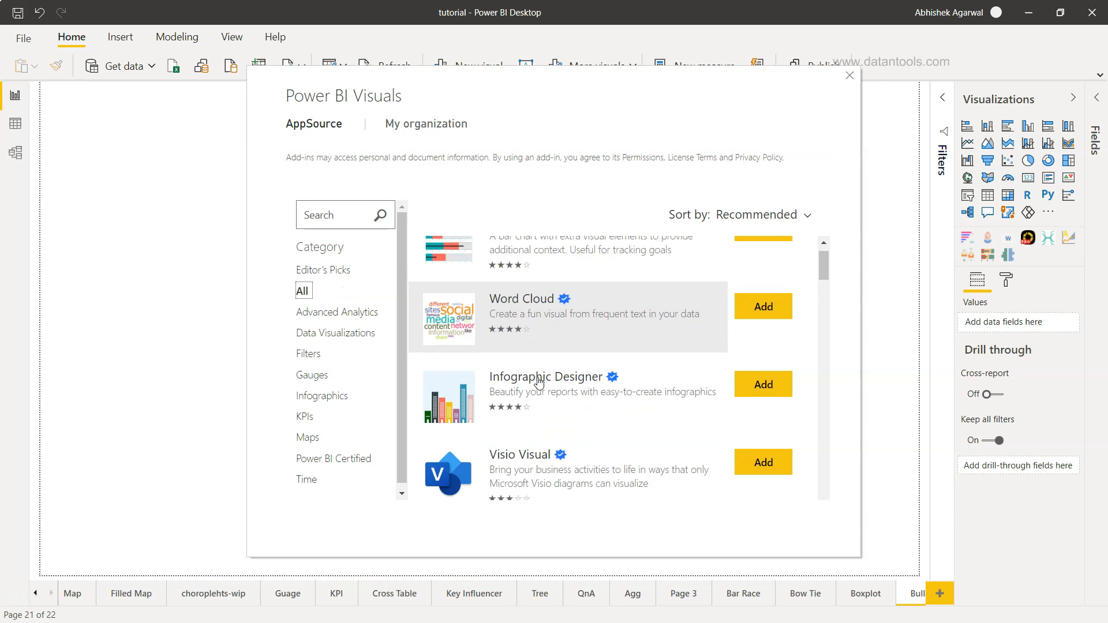
pyautogui.scroll(-3)
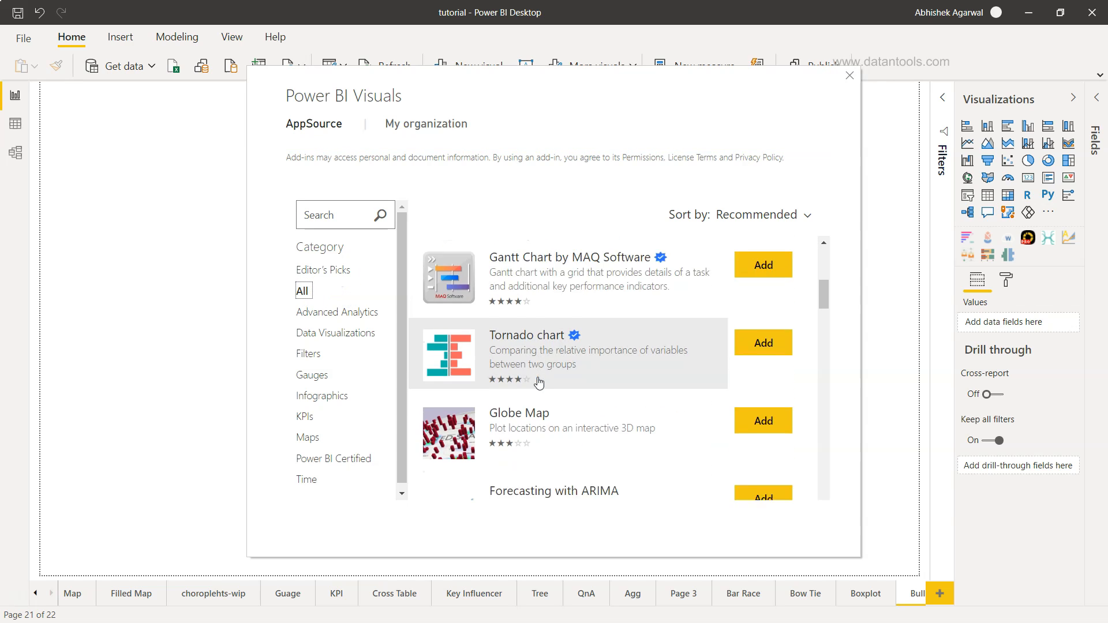
pyautogui.scroll(-3)
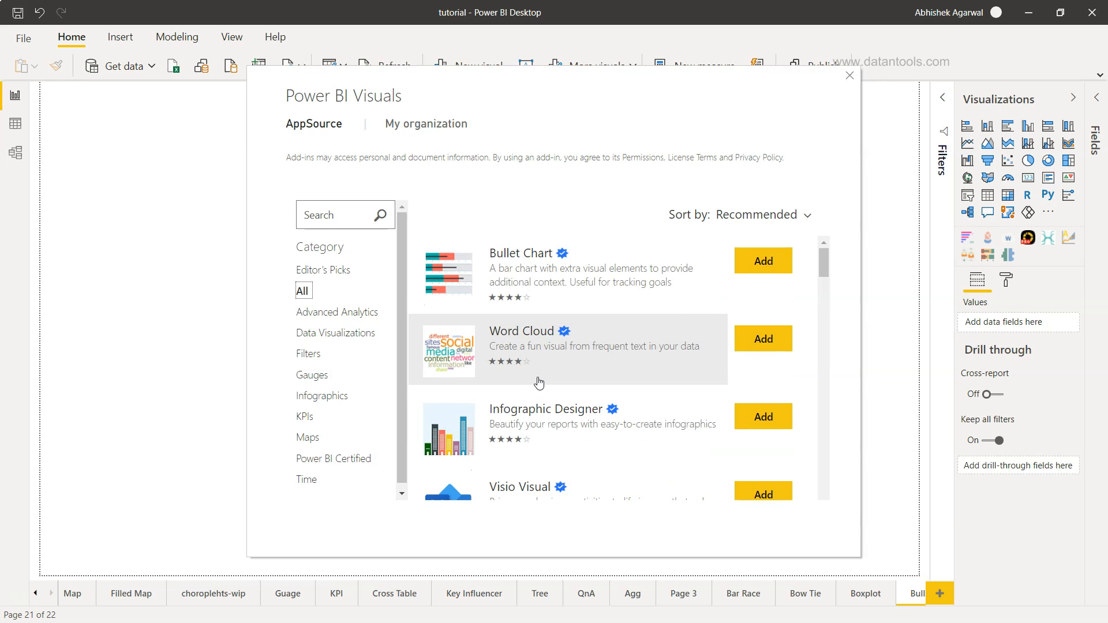
pyautogui.moveTo(564, 252)
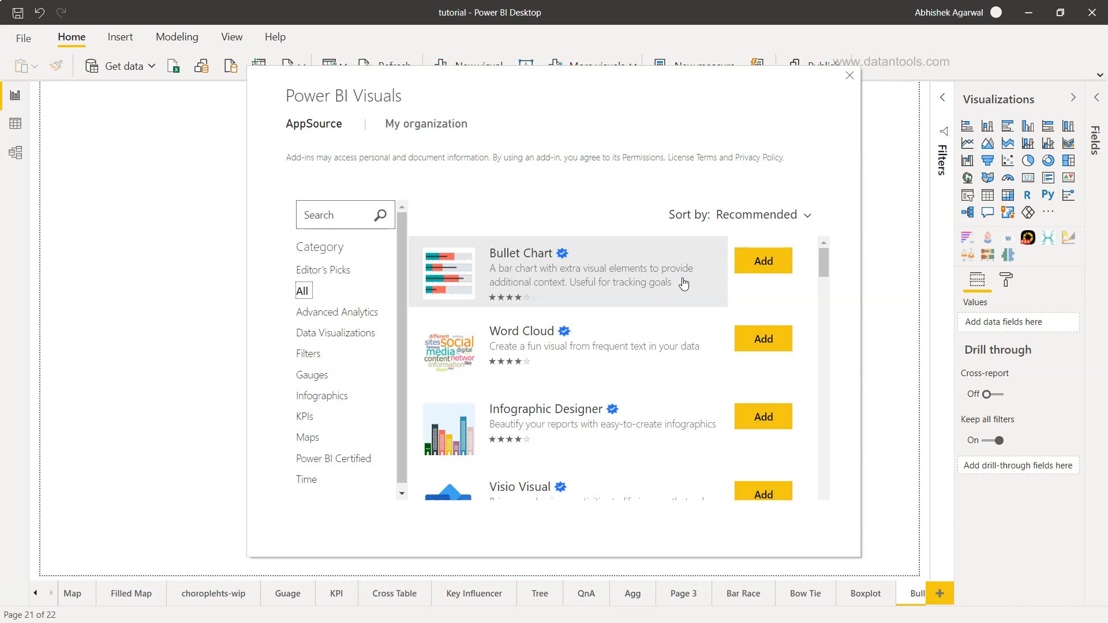
pyautogui.moveTo(994, 264)
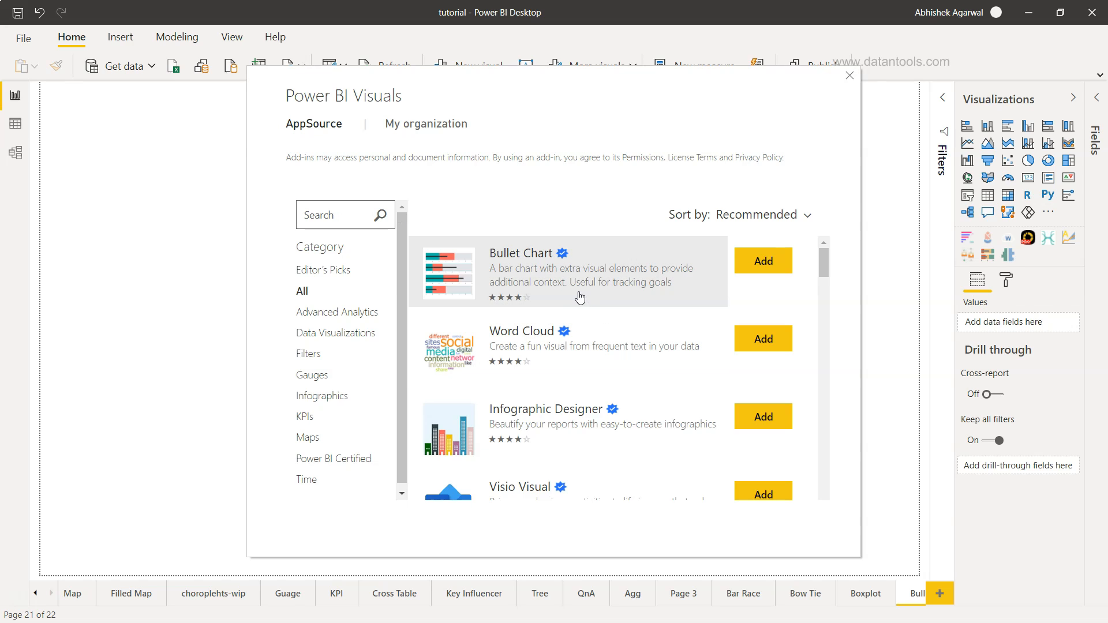
pyautogui.moveTo(560, 255)
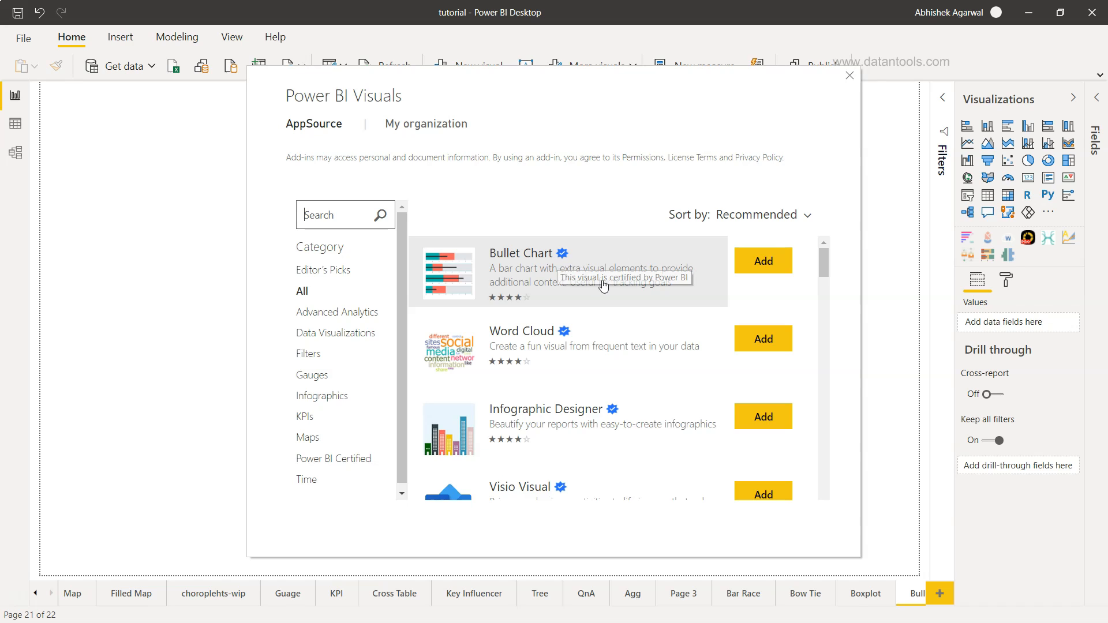
pyautogui.moveTo(618, 274)
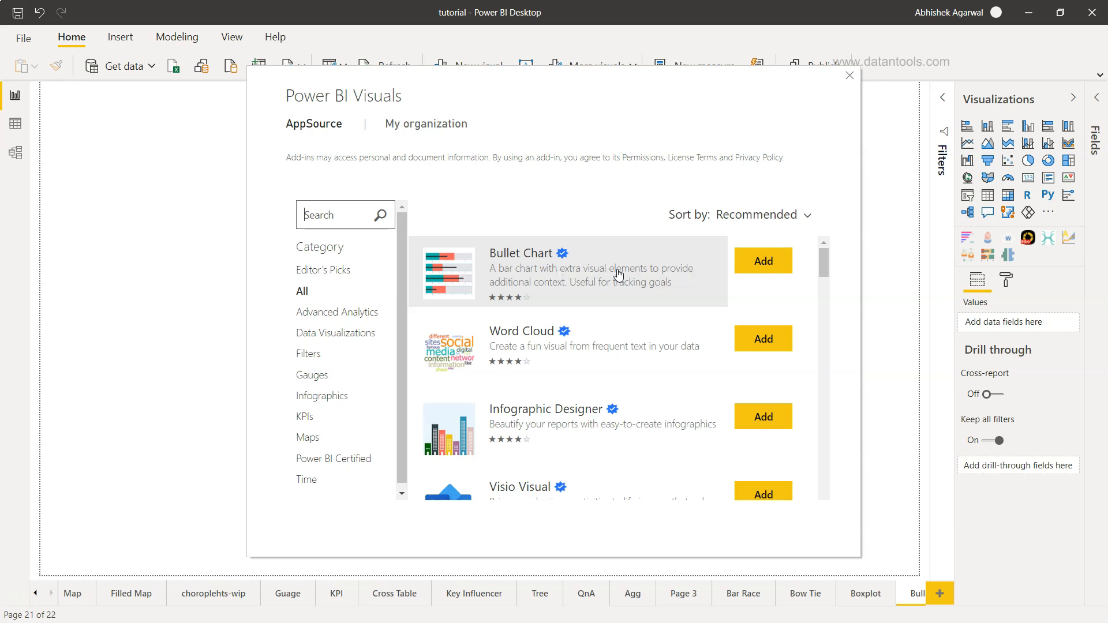
# Review Bullet Chart's details and full description, return to the list, and add it
pyautogui.click(521, 252)
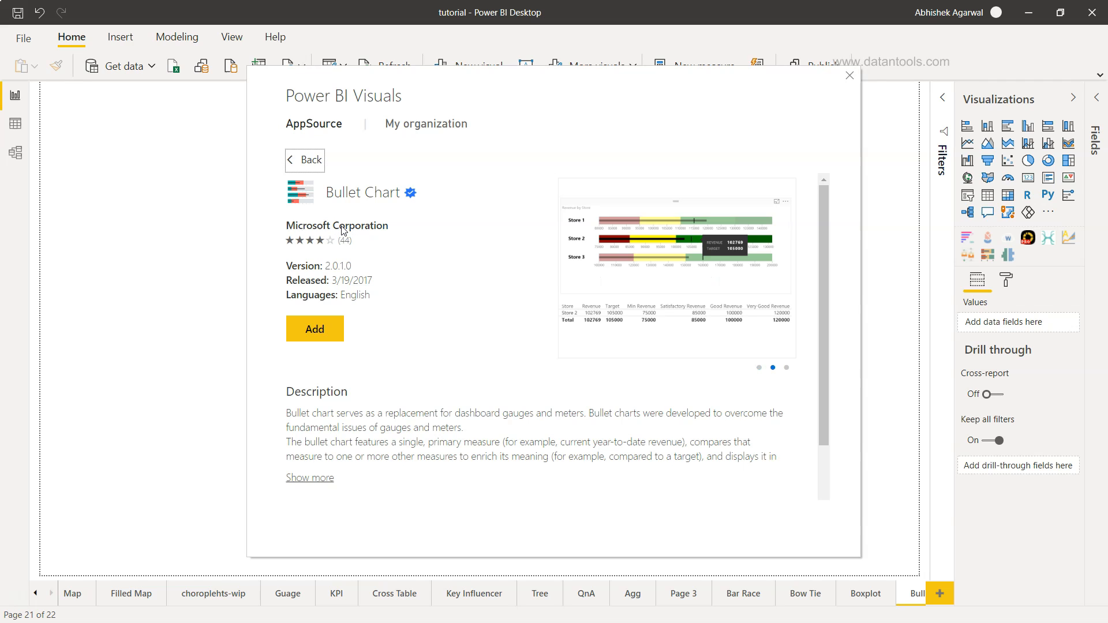
pyautogui.click(309, 477)
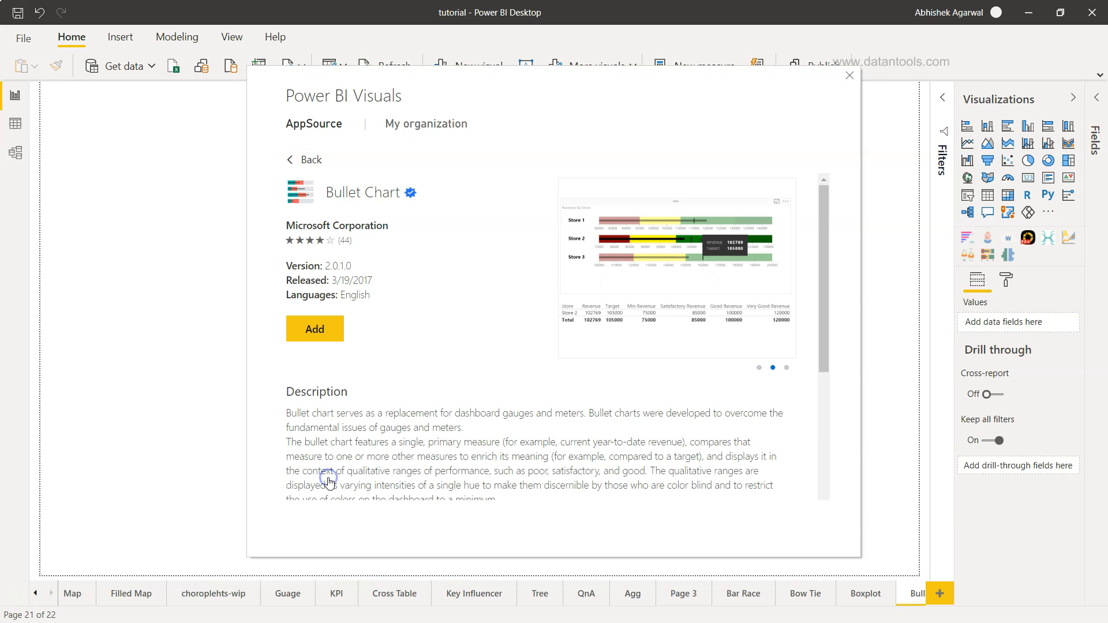
pyautogui.scroll(-3)
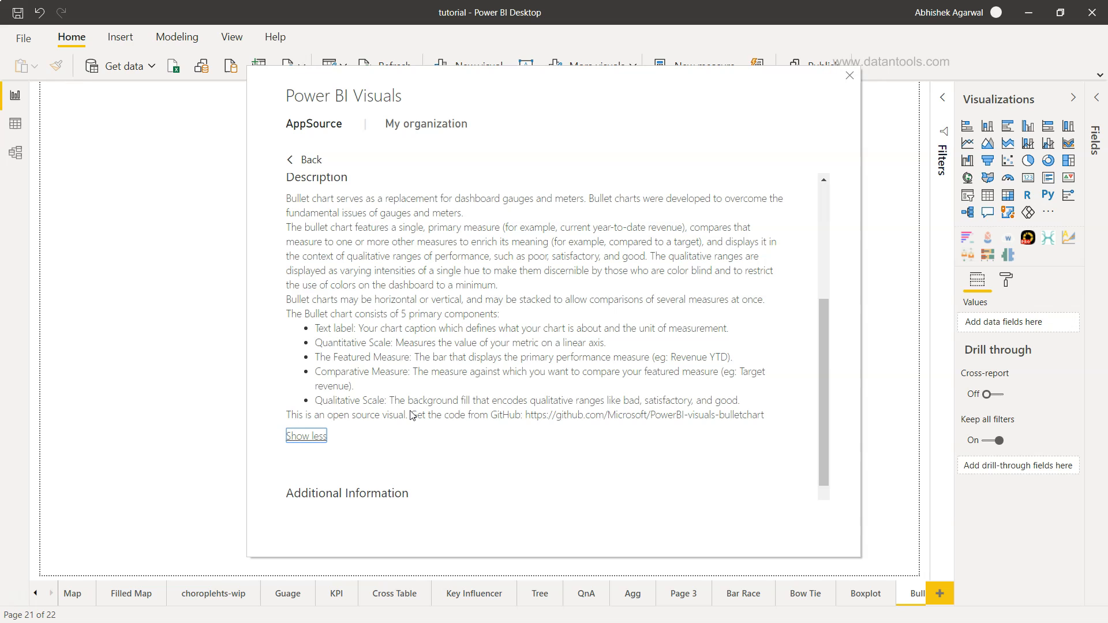
pyautogui.scroll(-3)
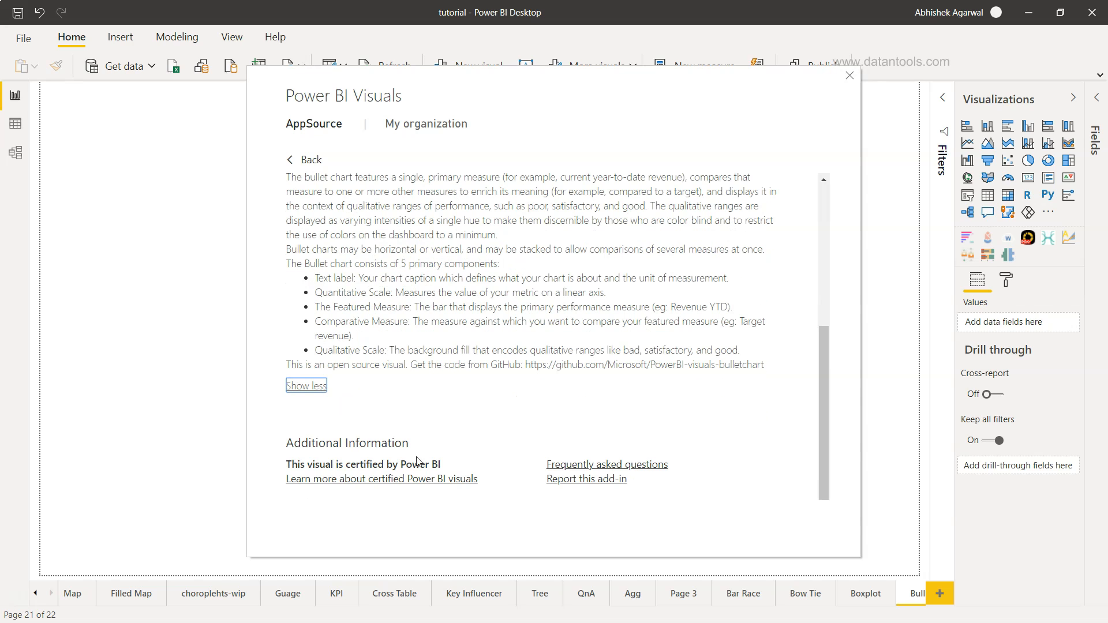
pyautogui.moveTo(375, 453)
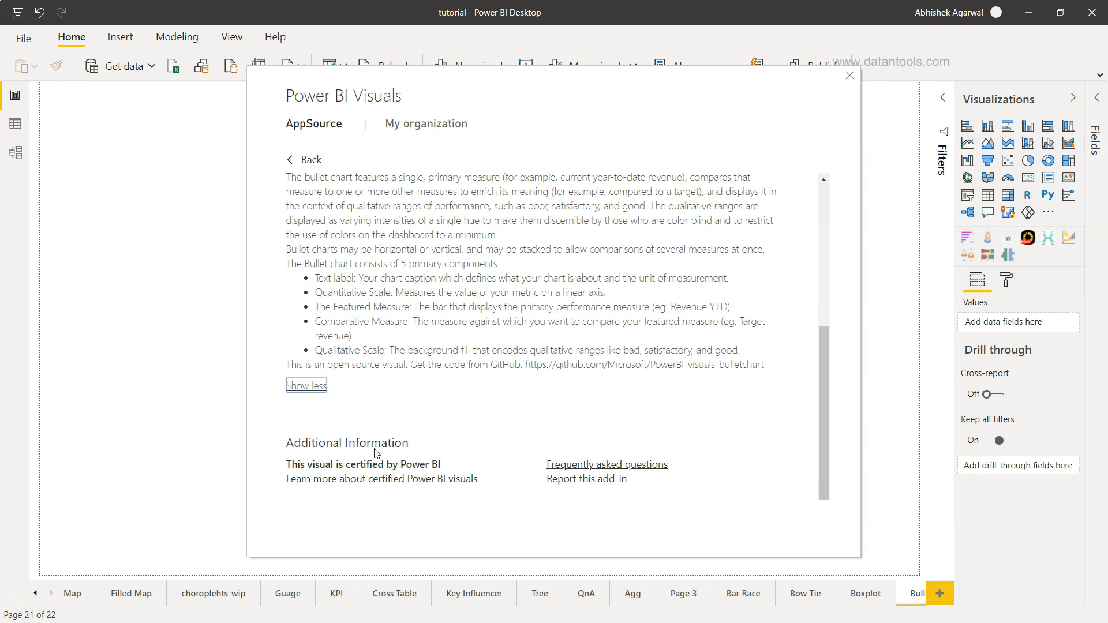
pyautogui.moveTo(602, 478)
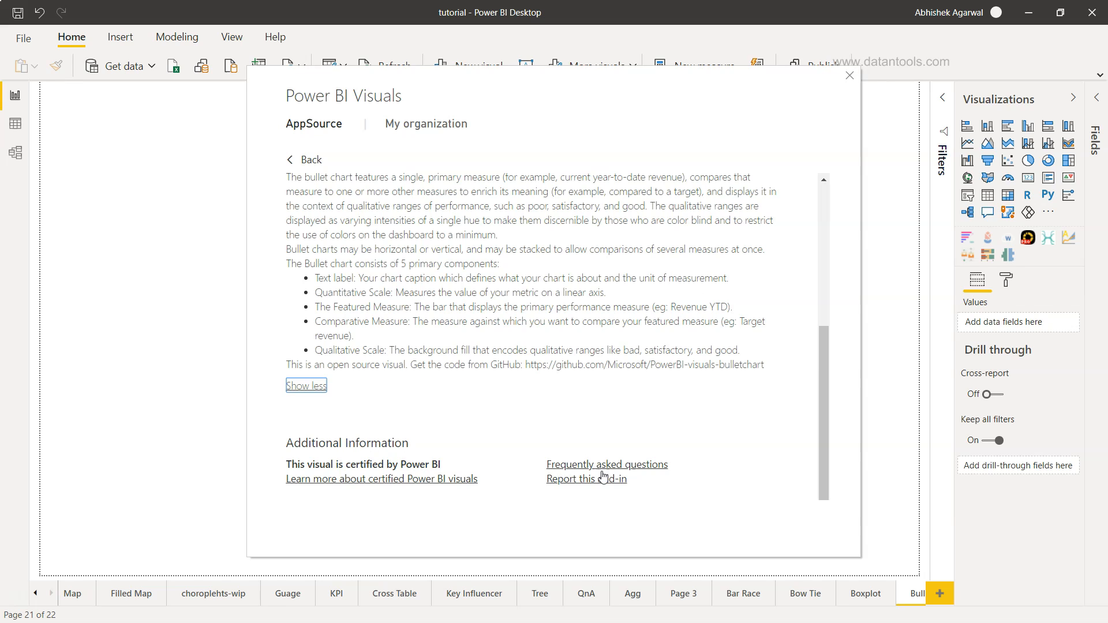
pyautogui.moveTo(641, 472)
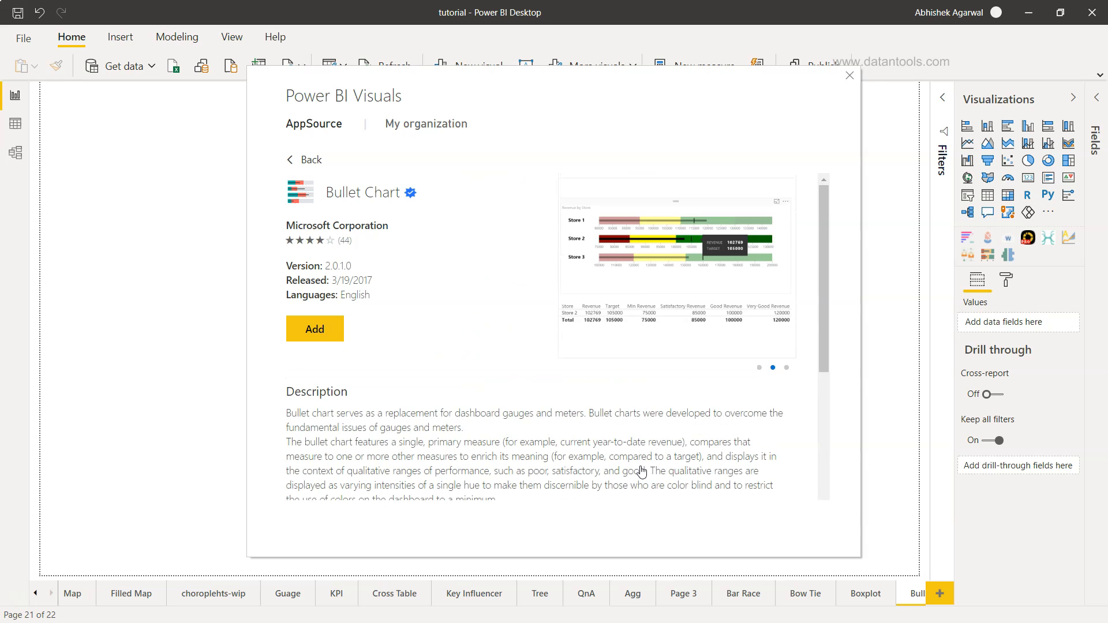
pyautogui.click(784, 368)
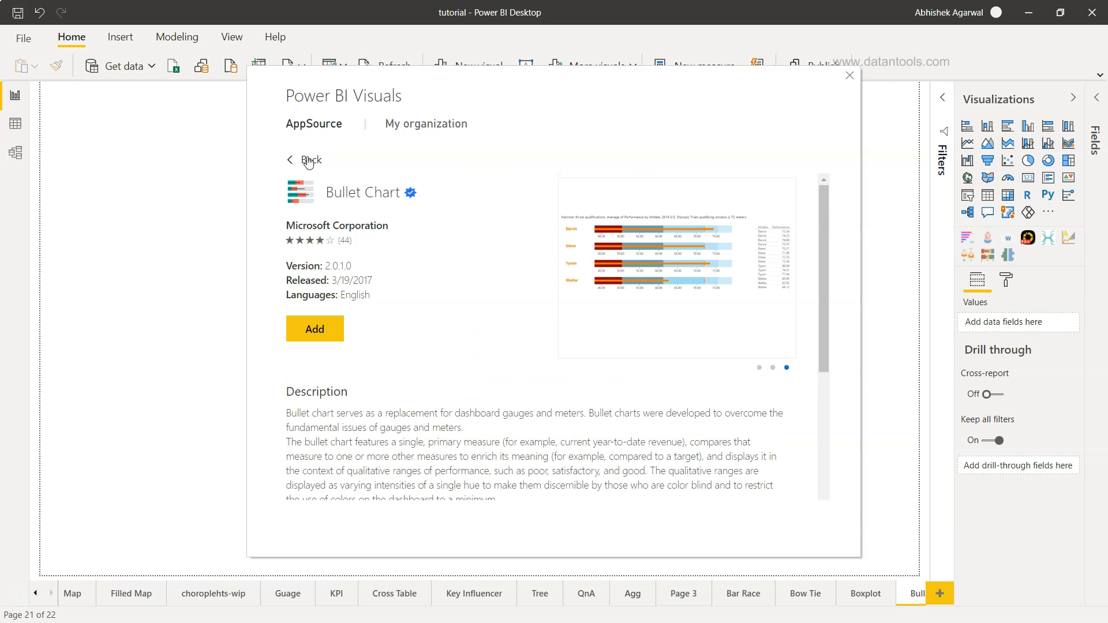
pyautogui.click(308, 160)
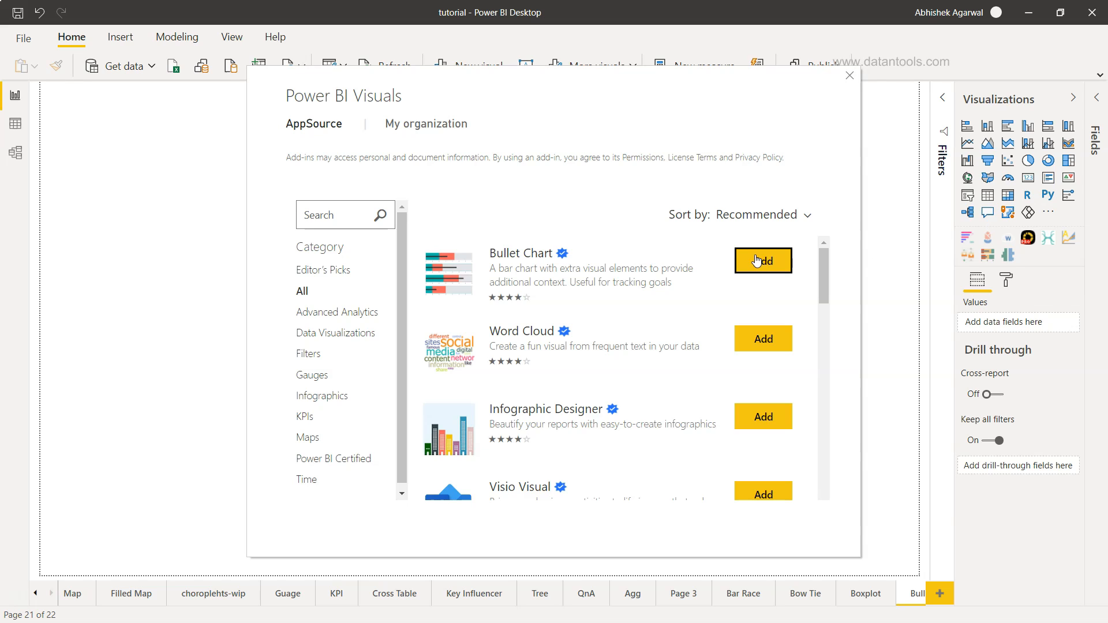
pyautogui.moveTo(853, 81)
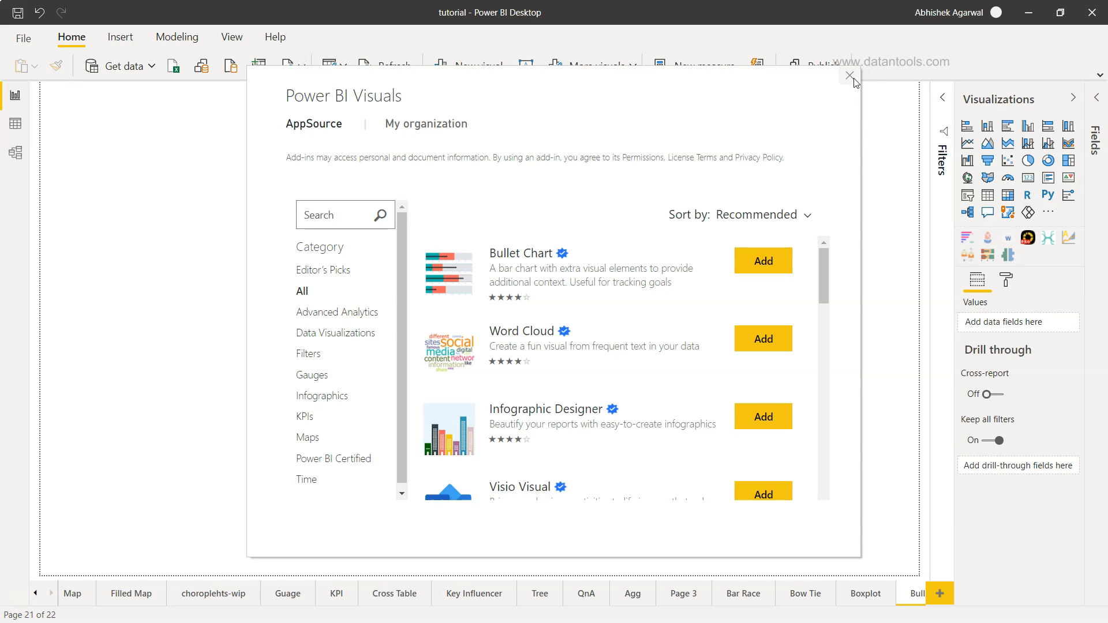
# Close the store, place a Bullet Chart enlarged across the page, and show the Fields pane
pyautogui.click(850, 76)
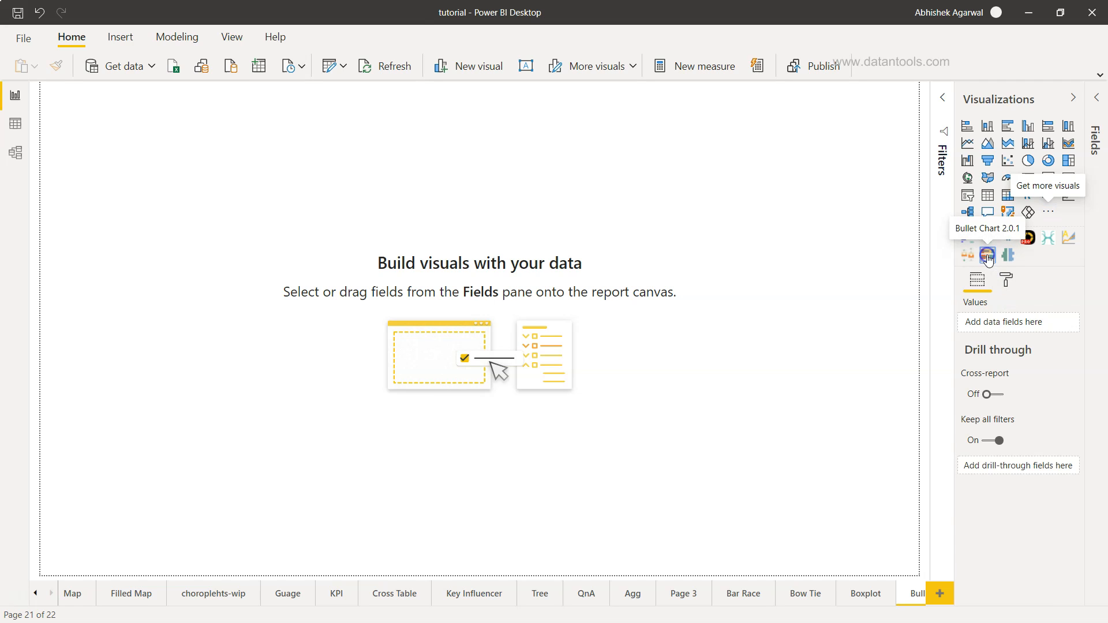
pyautogui.click(987, 256)
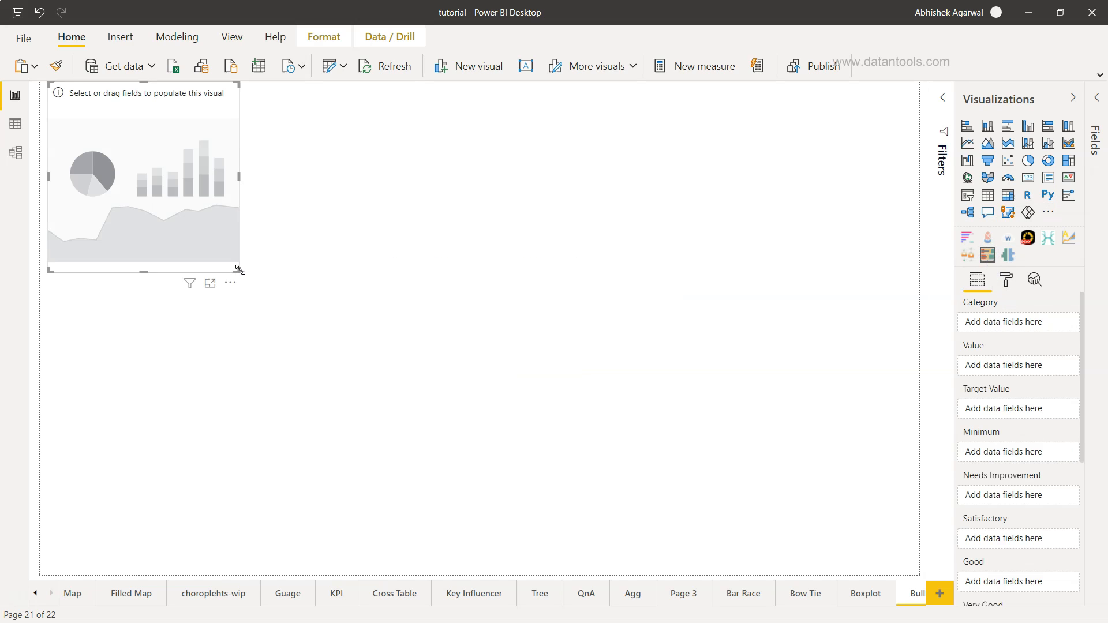
pyautogui.moveTo(240, 270); pyautogui.dragTo(796, 553)
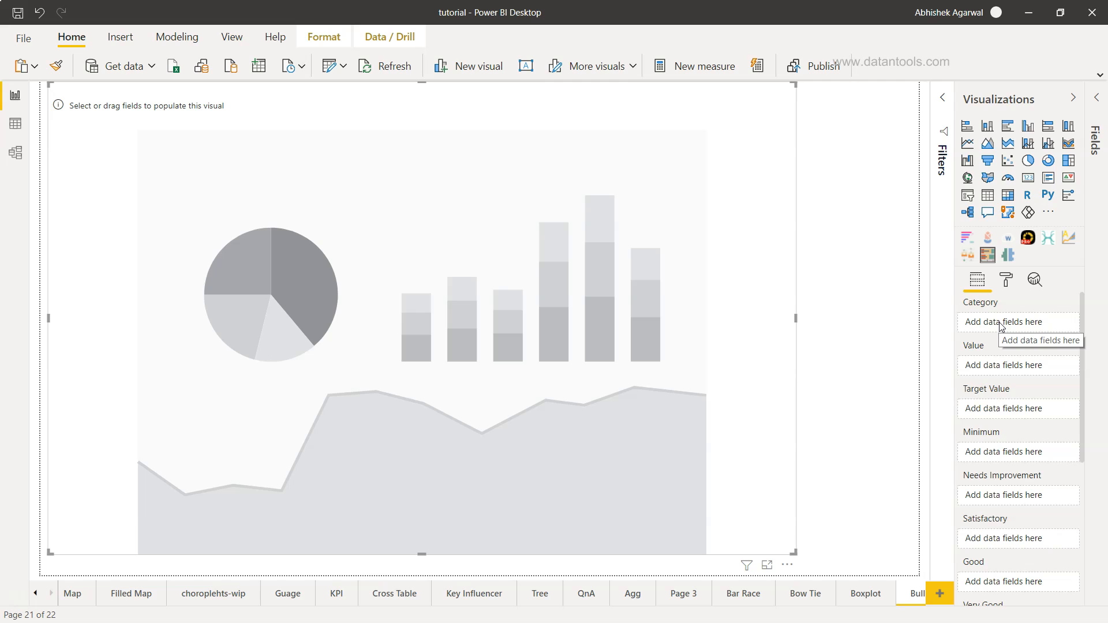
pyautogui.moveTo(1013, 408)
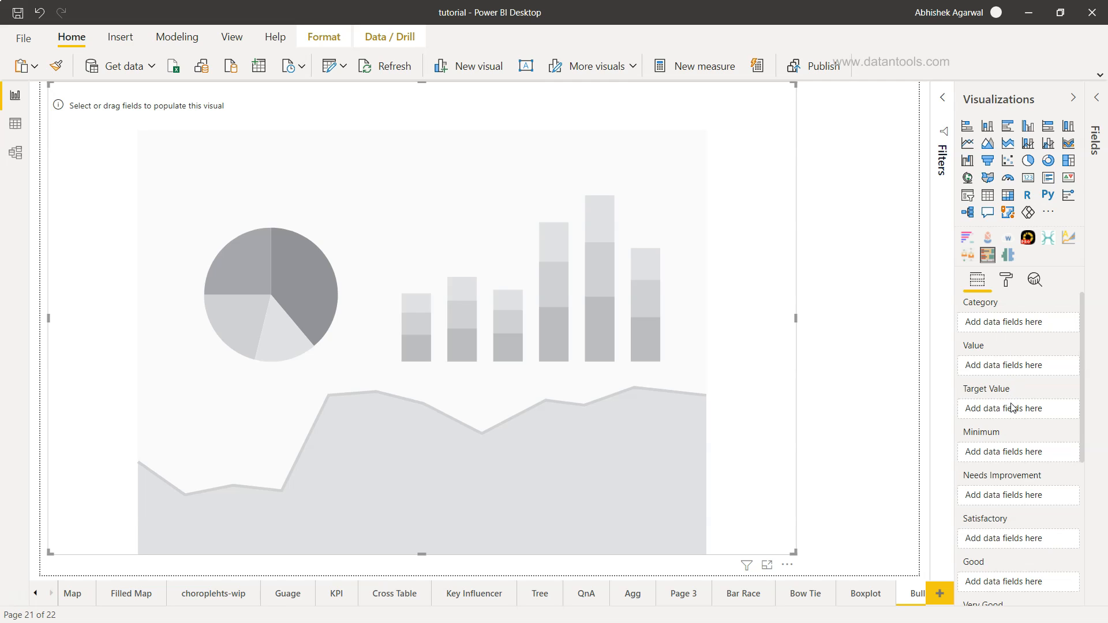
pyautogui.moveTo(1012, 408)
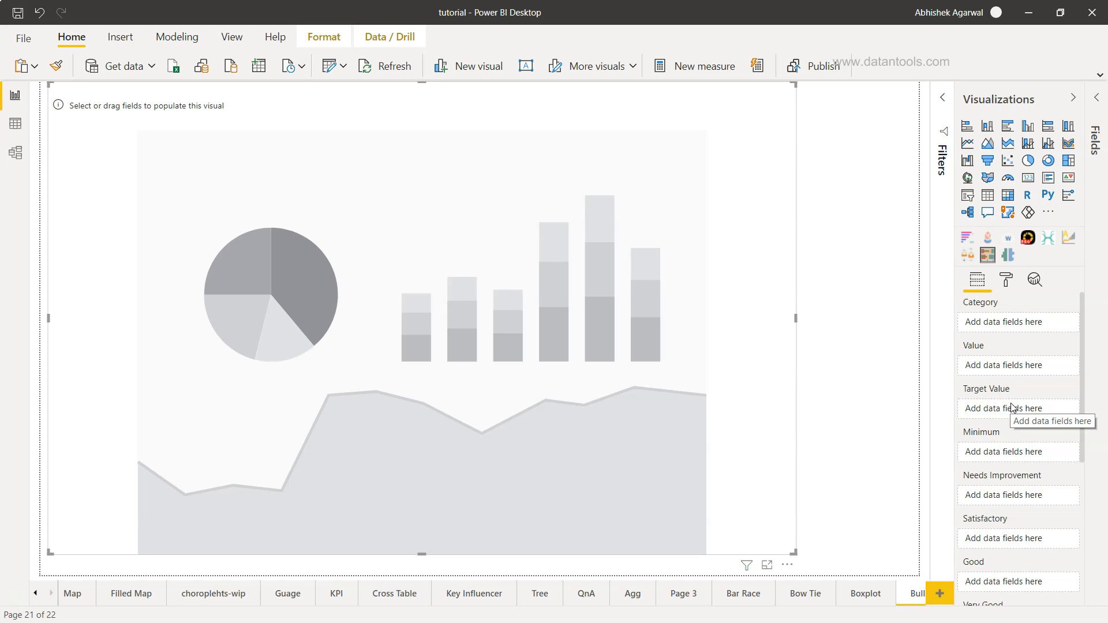
pyautogui.click(1097, 114)
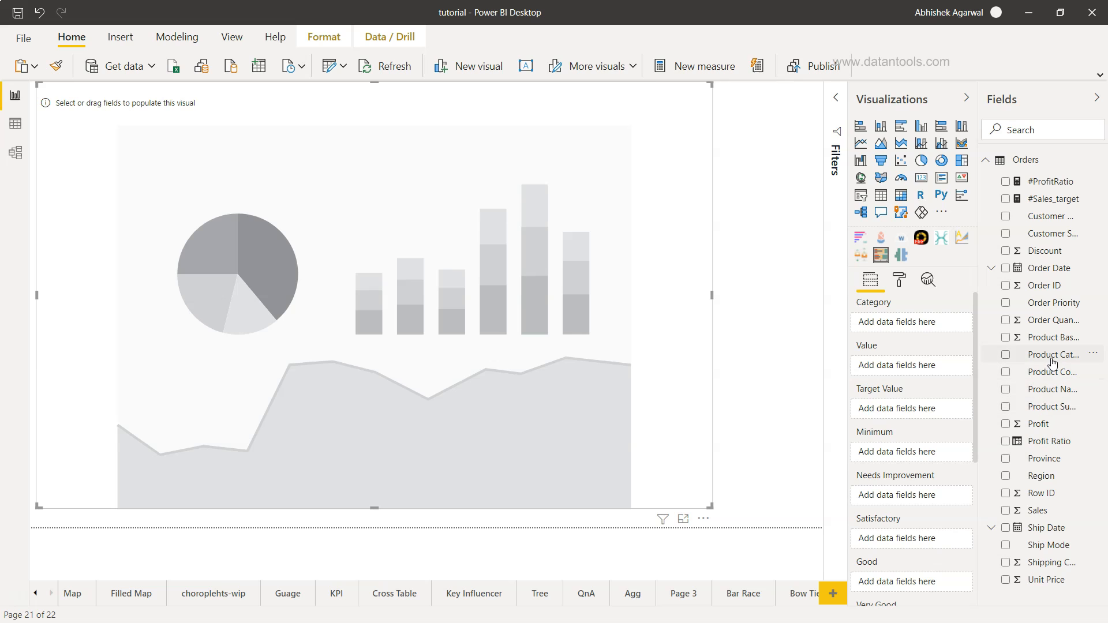
pyautogui.moveTo(926, 334)
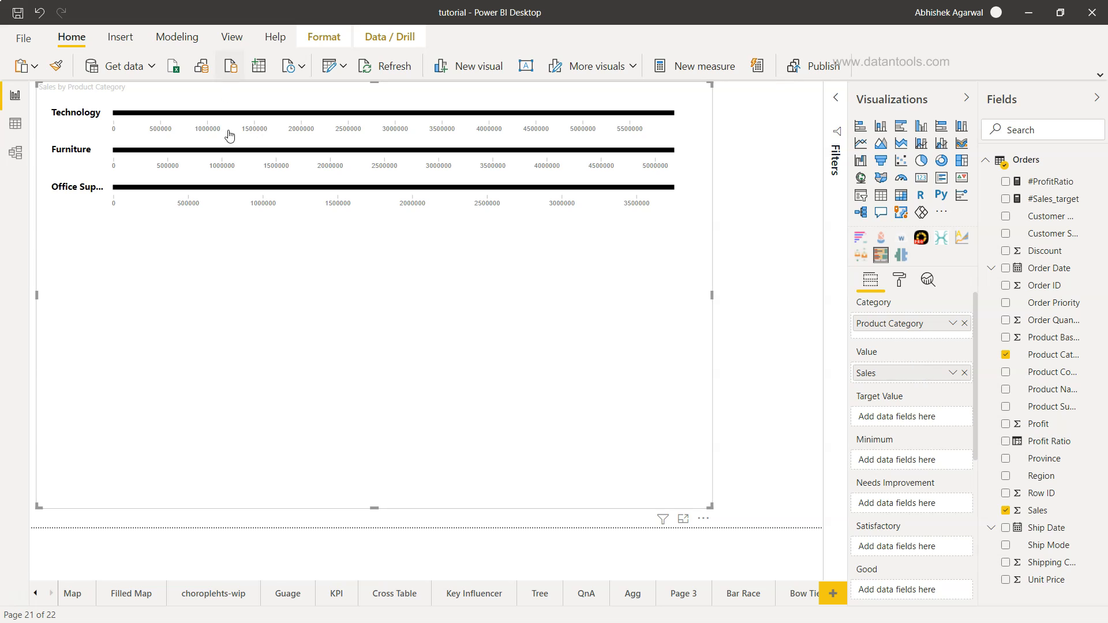
pyautogui.moveTo(888, 408)
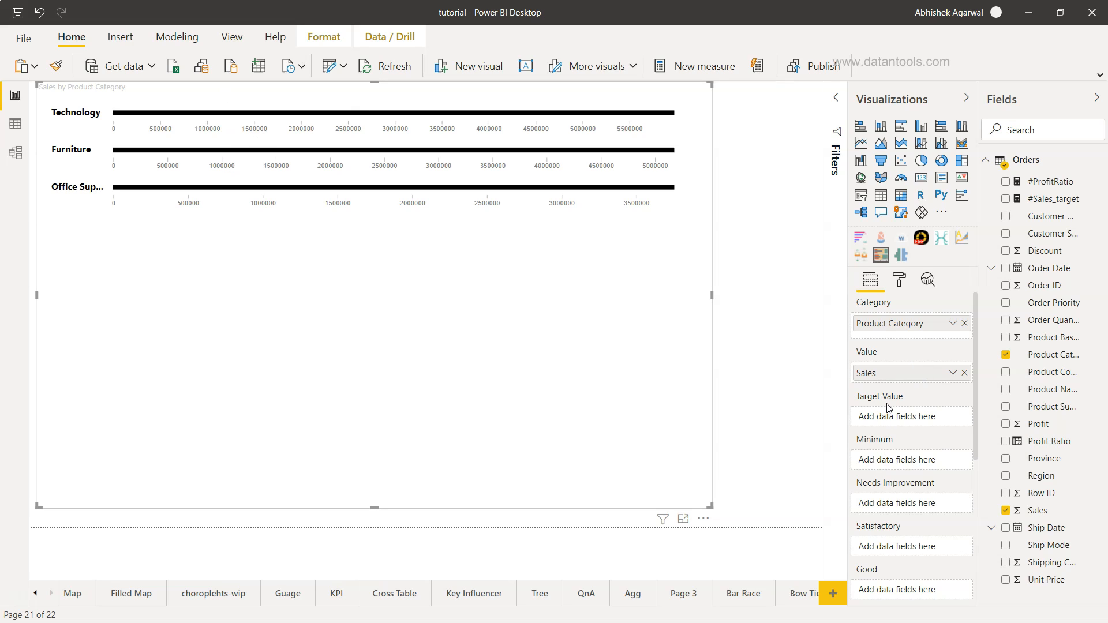
pyautogui.moveTo(888, 425)
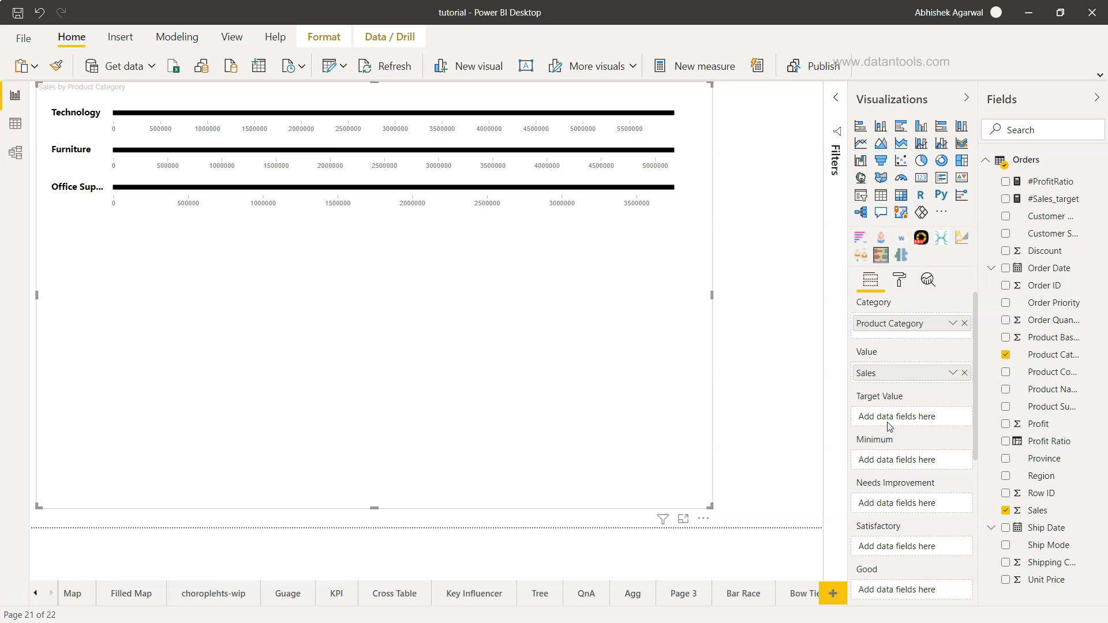
# Check the #Sales_target formula's 1.2 multiplier, then use it as the Target Value
pyautogui.click(1053, 199)
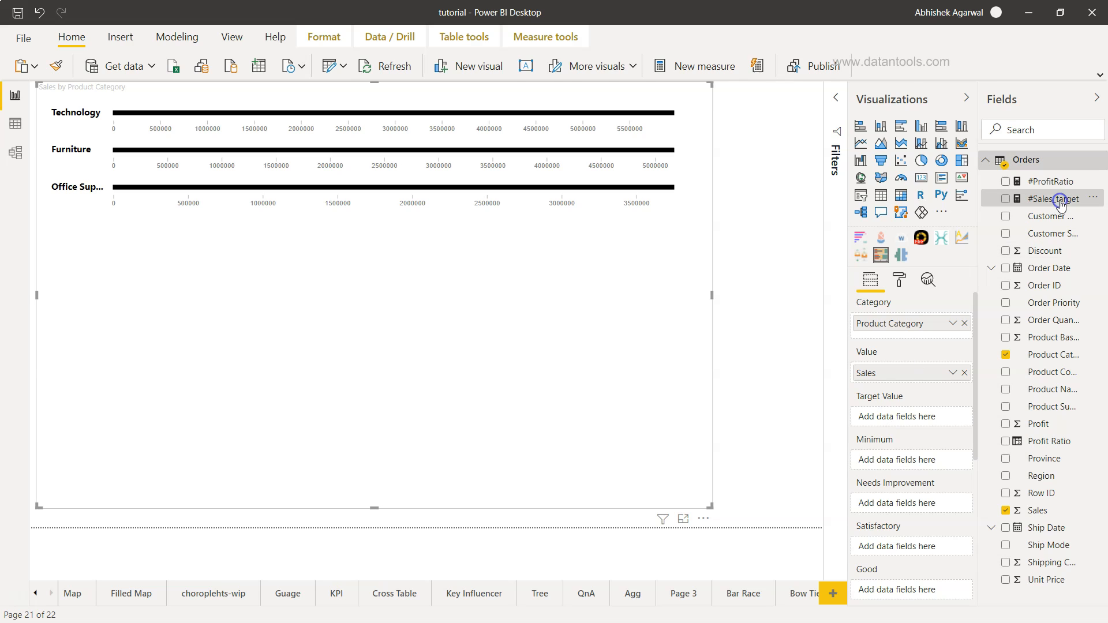
pyautogui.click(1053, 199)
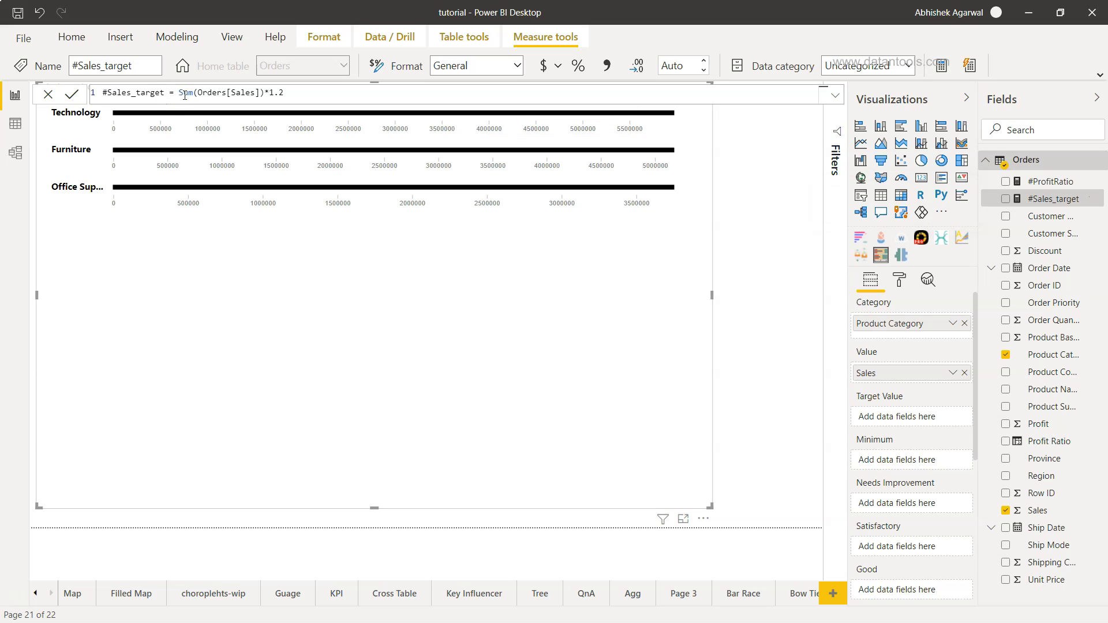
pyautogui.moveTo(179, 93); pyautogui.dragTo(260, 92)
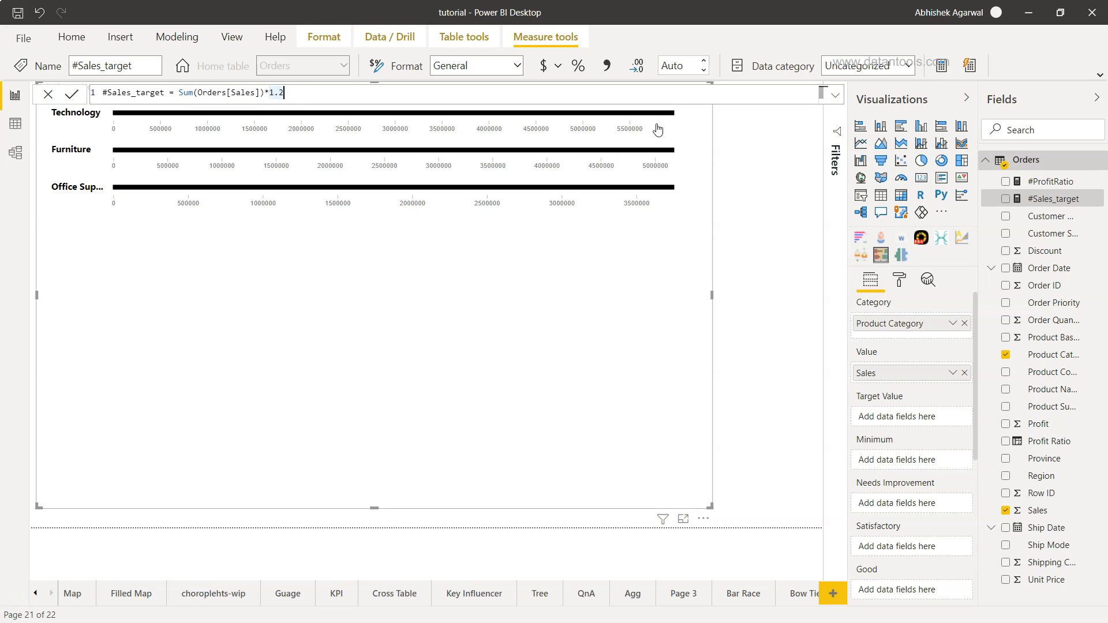
pyautogui.moveTo(726, 189)
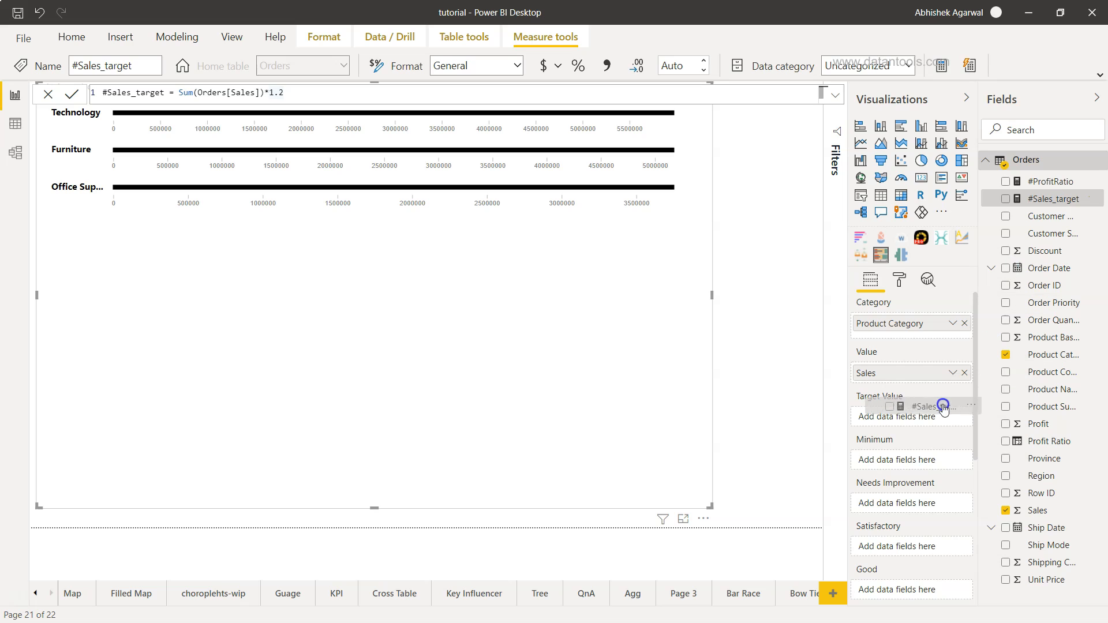
pyautogui.click(942, 406)
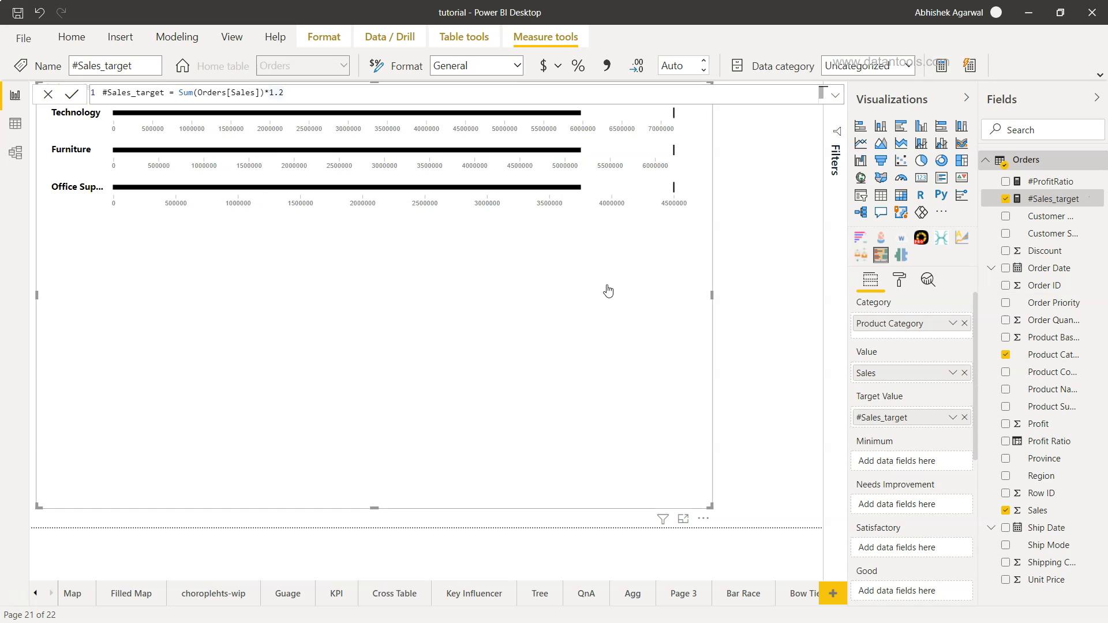
pyautogui.moveTo(672, 170)
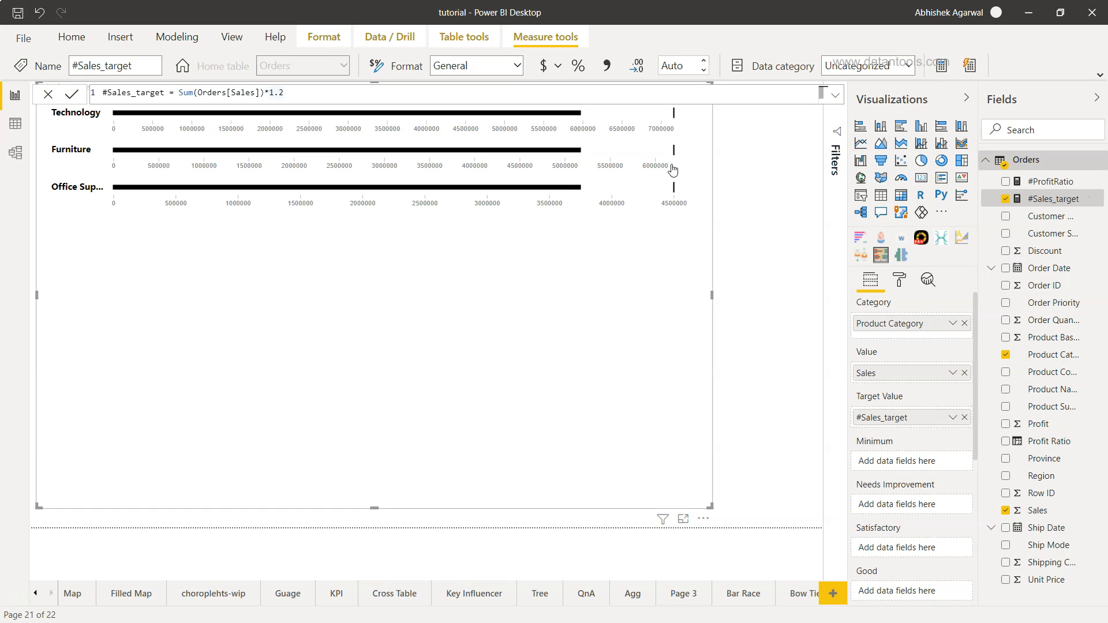
pyautogui.moveTo(312, 165)
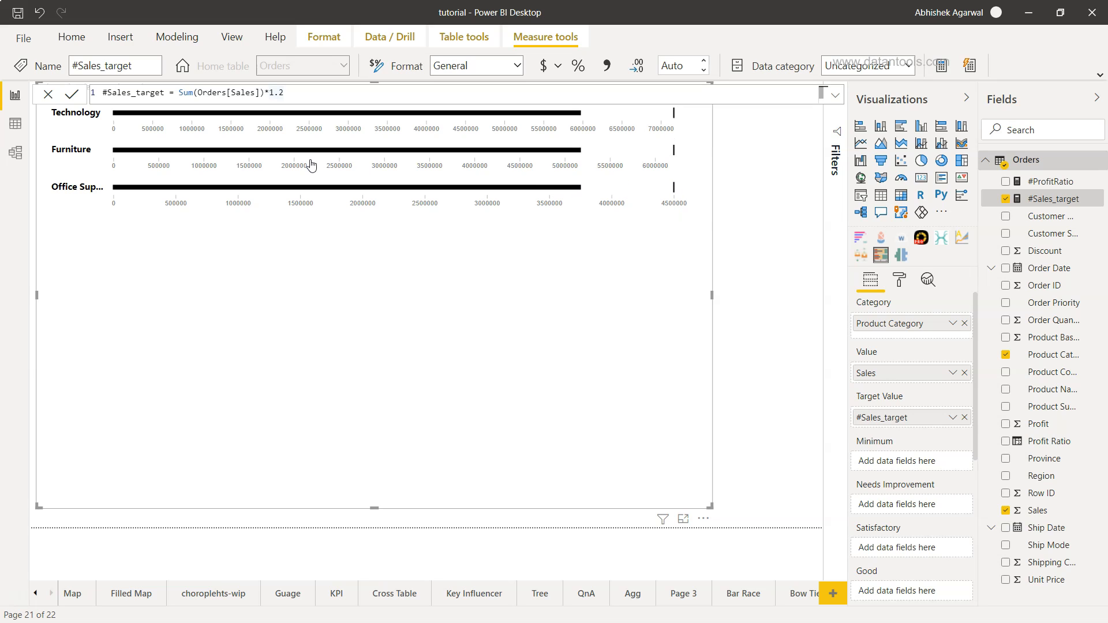
pyautogui.moveTo(68, 169)
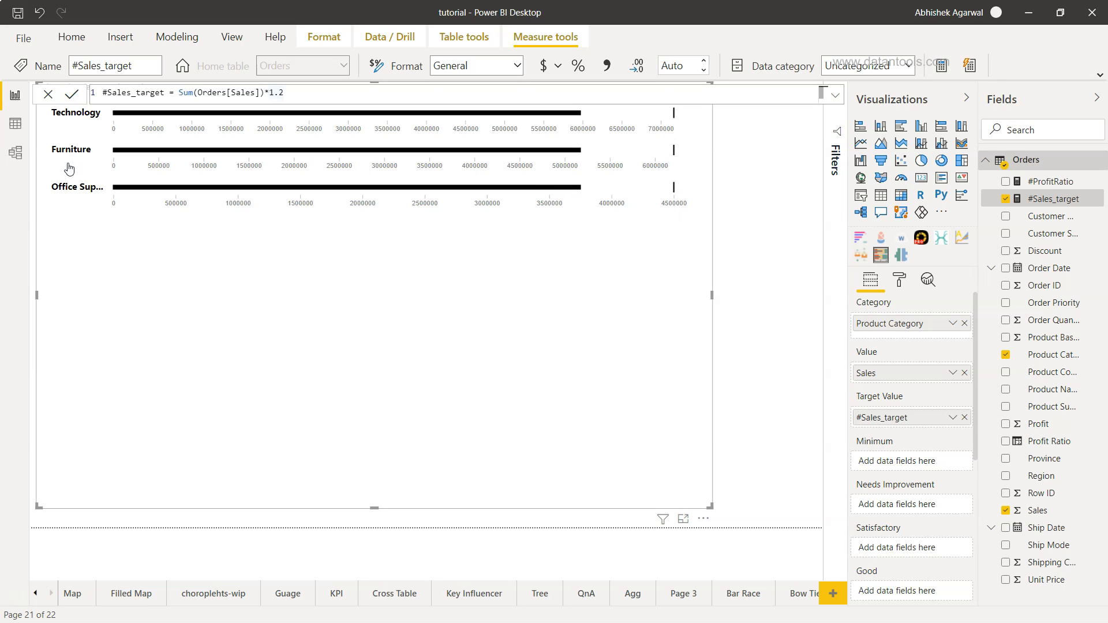
pyautogui.moveTo(536, 139)
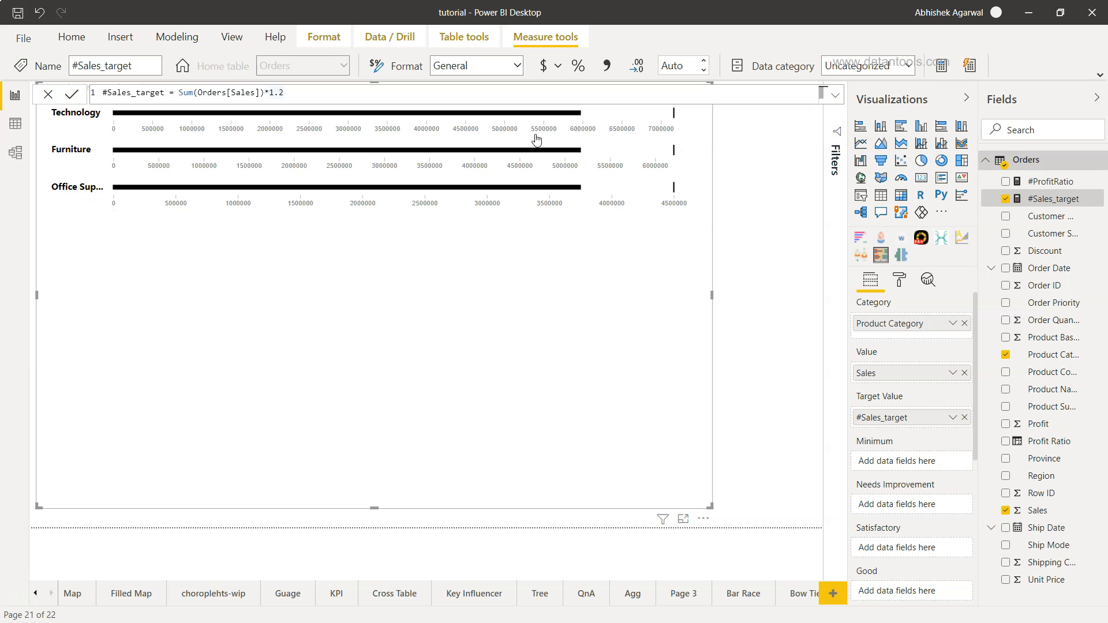
pyautogui.moveTo(673, 121)
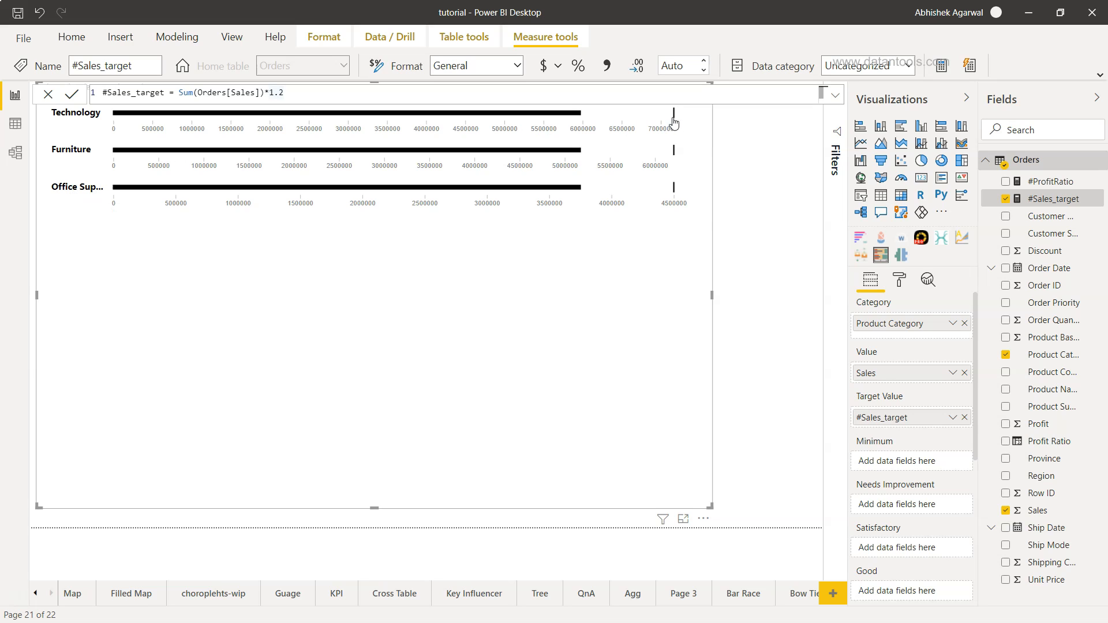
pyautogui.moveTo(671, 195)
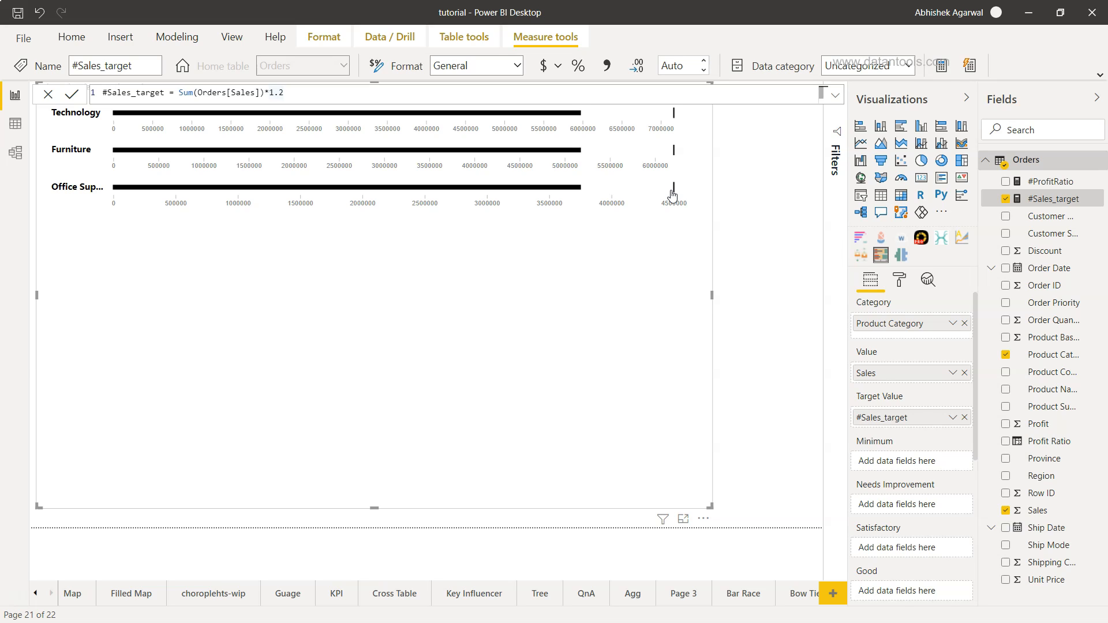
pyautogui.scroll(-3)
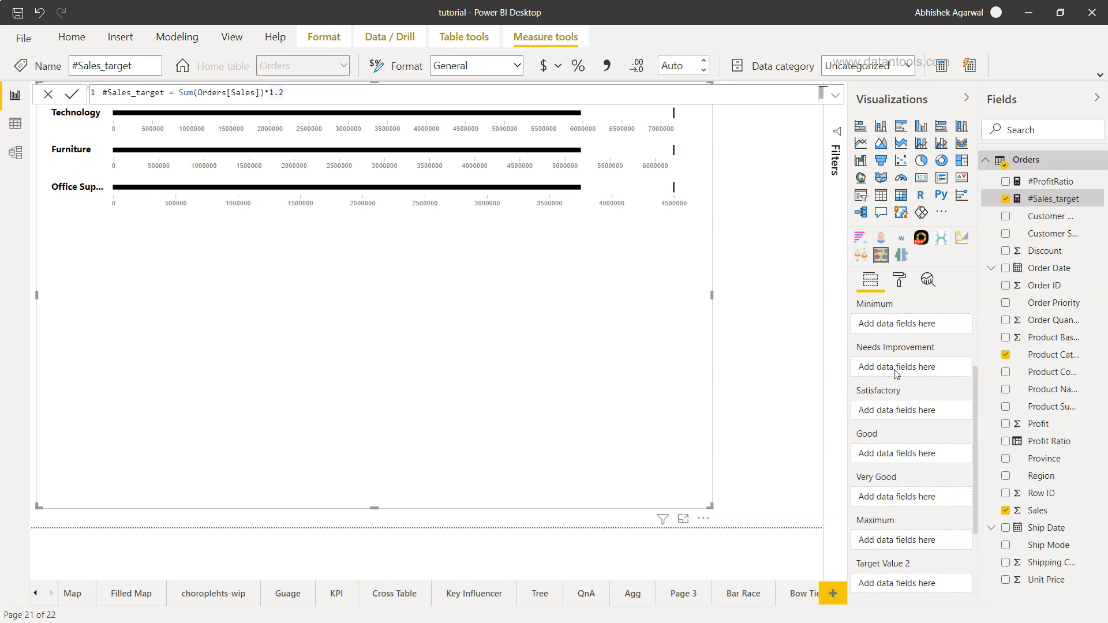
pyautogui.moveTo(909, 512)
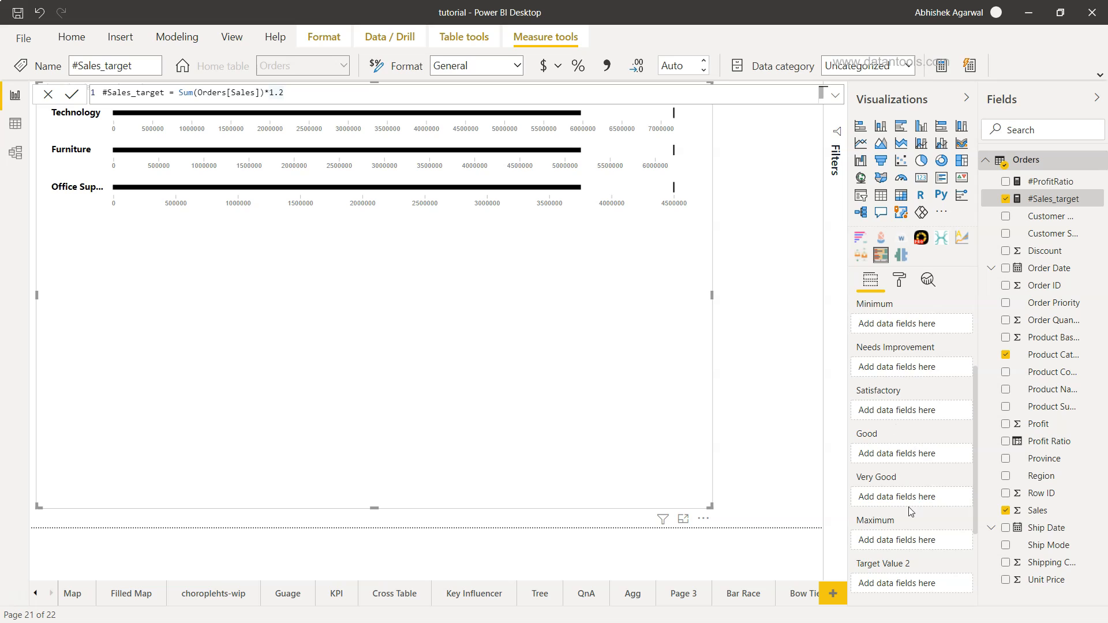
pyautogui.moveTo(909, 381)
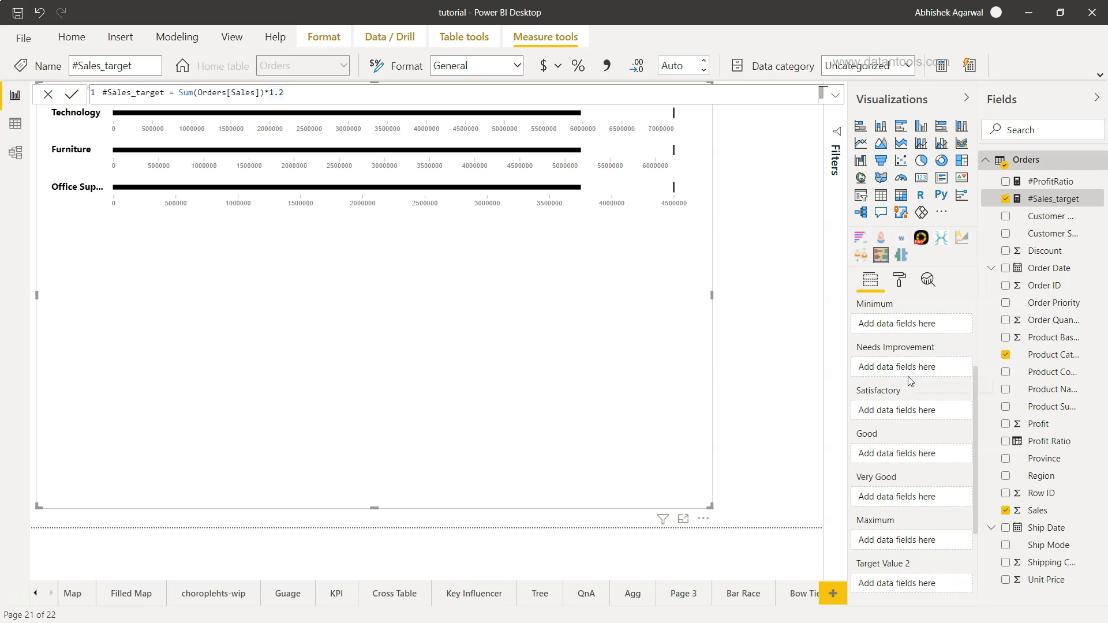
pyautogui.moveTo(891, 414)
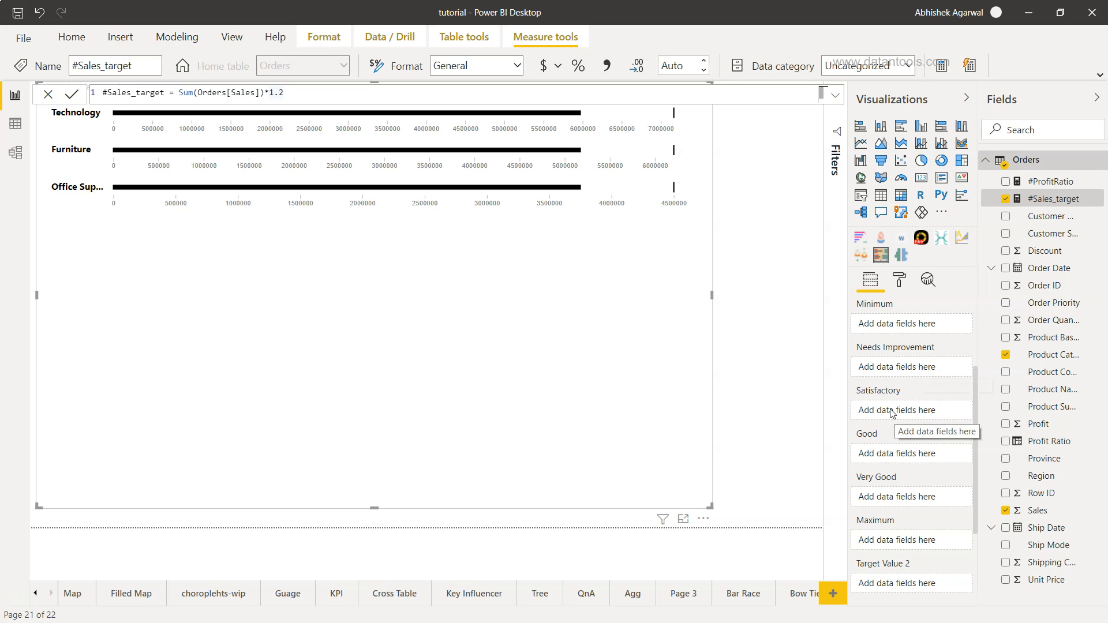
pyautogui.moveTo(895, 415)
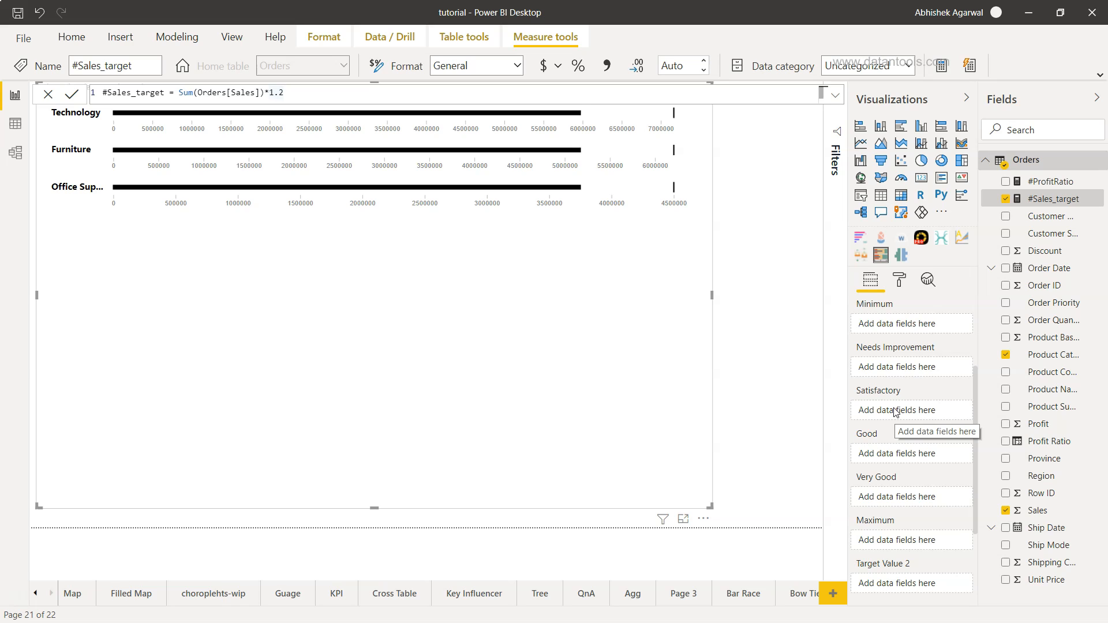
pyautogui.moveTo(893, 462)
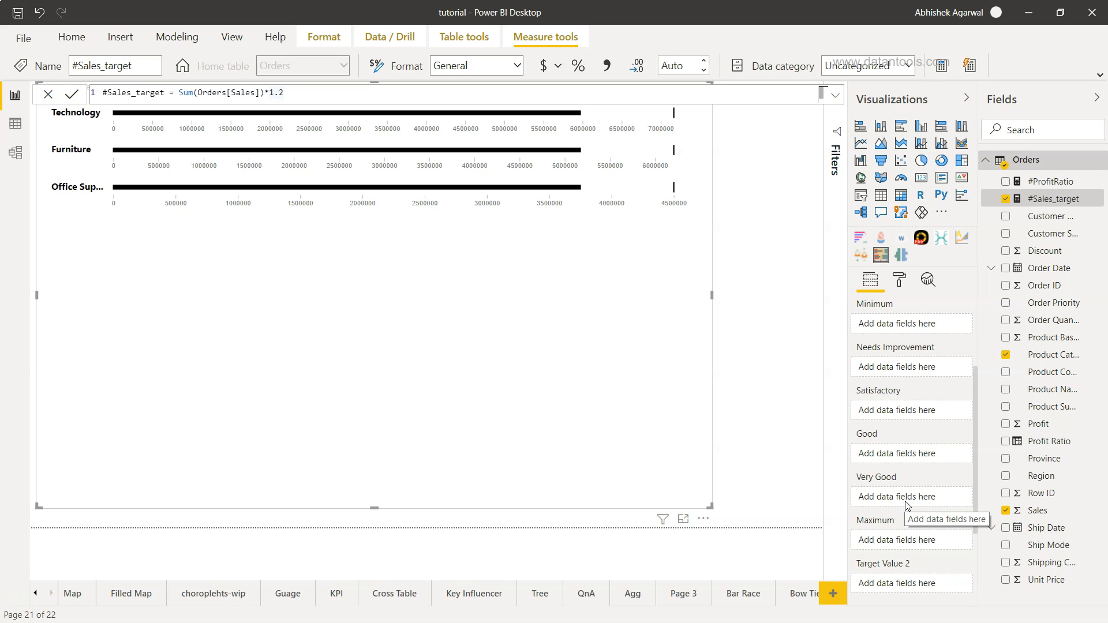
pyautogui.moveTo(909, 387)
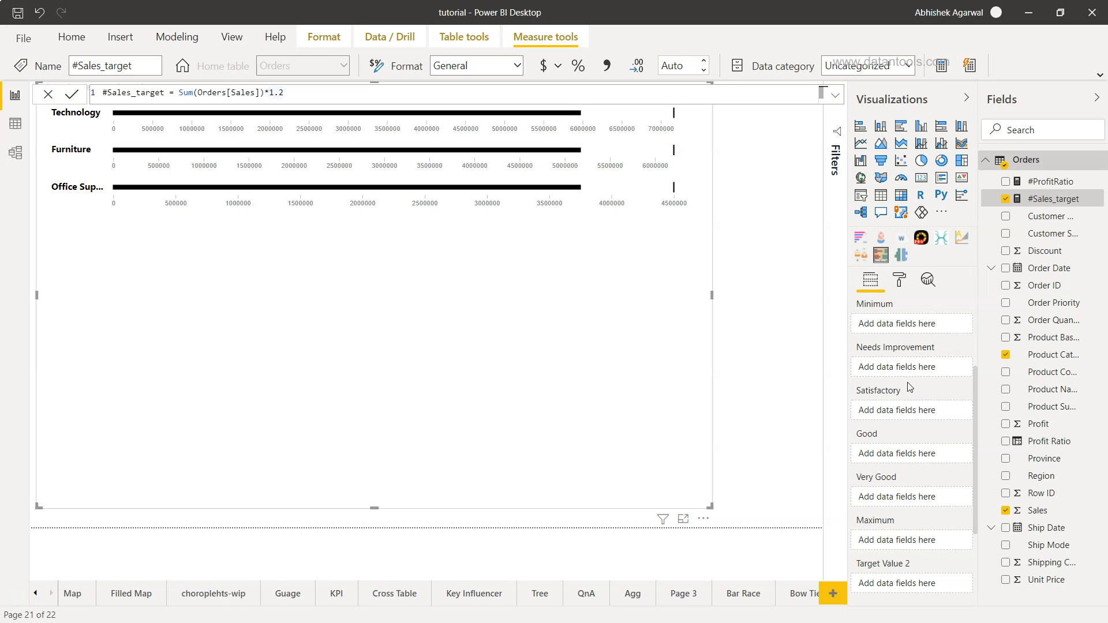
pyautogui.moveTo(910, 367)
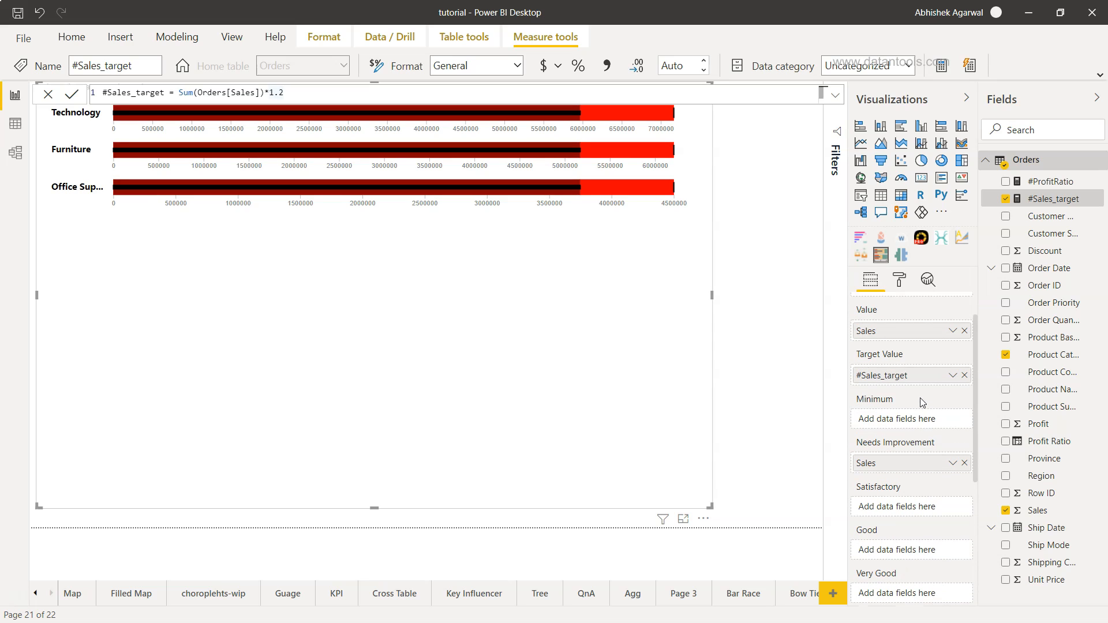
pyautogui.moveTo(896, 482)
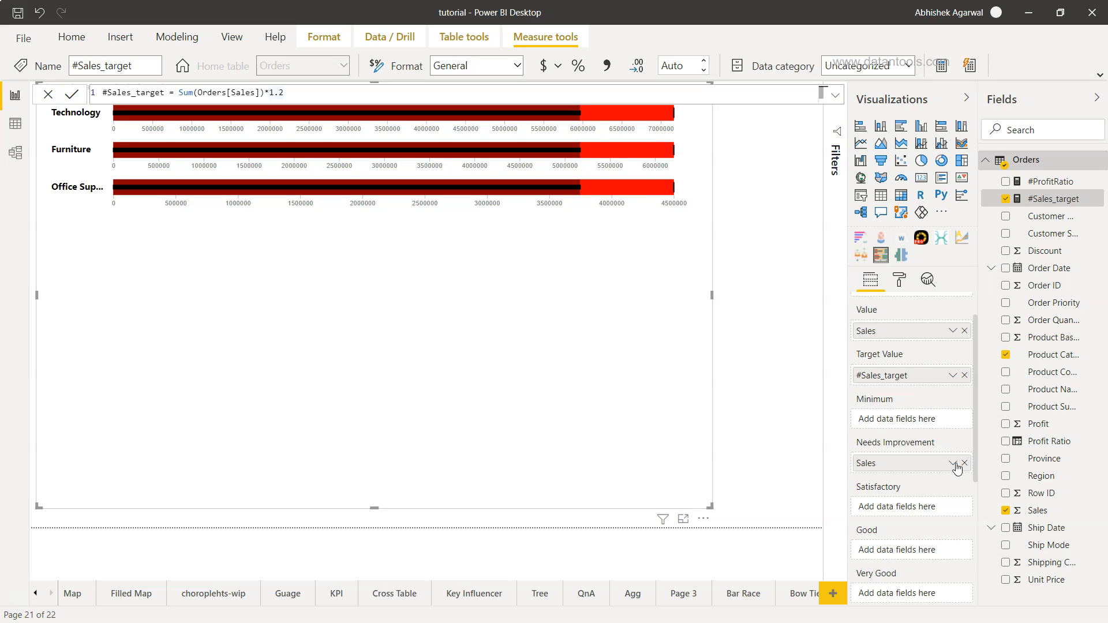
# Switch the Needs Improvement Sales aggregation to Minimum
pyautogui.click(953, 463)
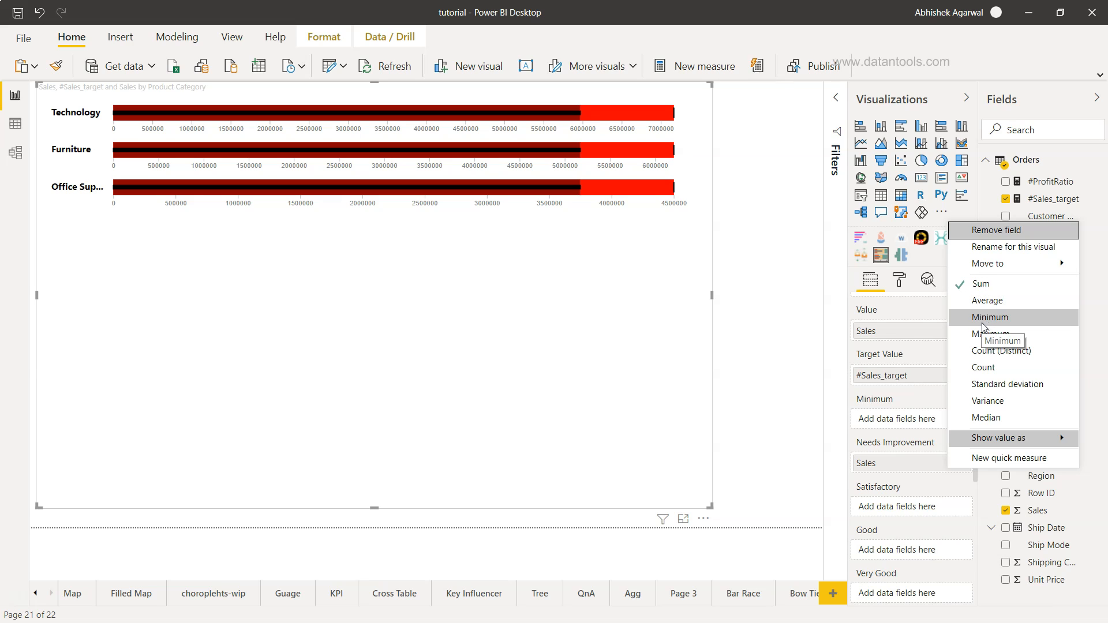
pyautogui.click(989, 317)
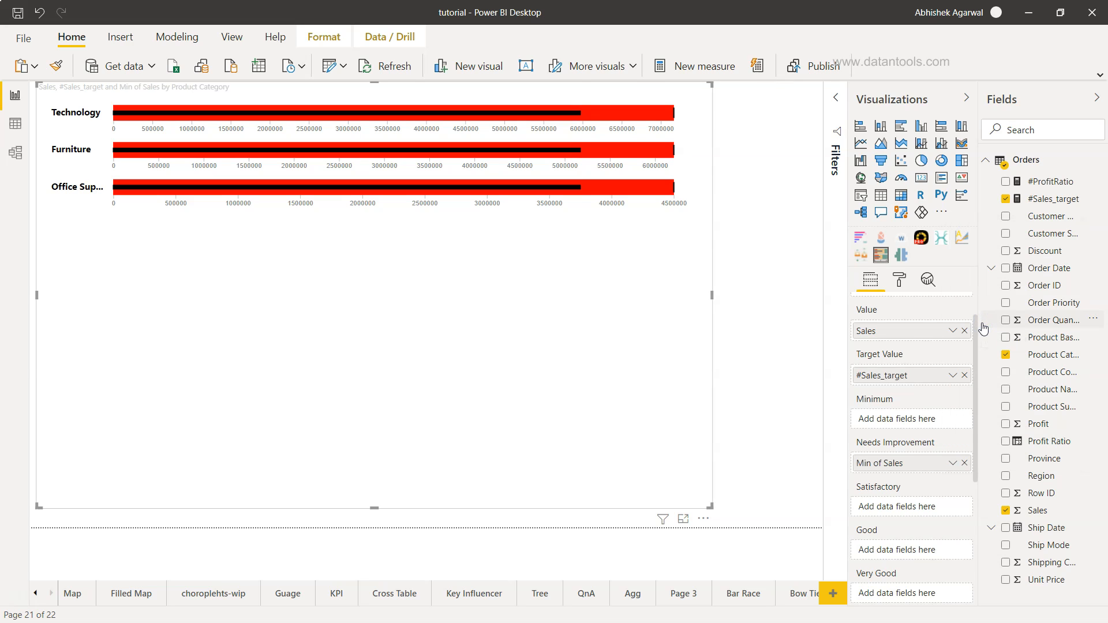
pyautogui.moveTo(907, 479)
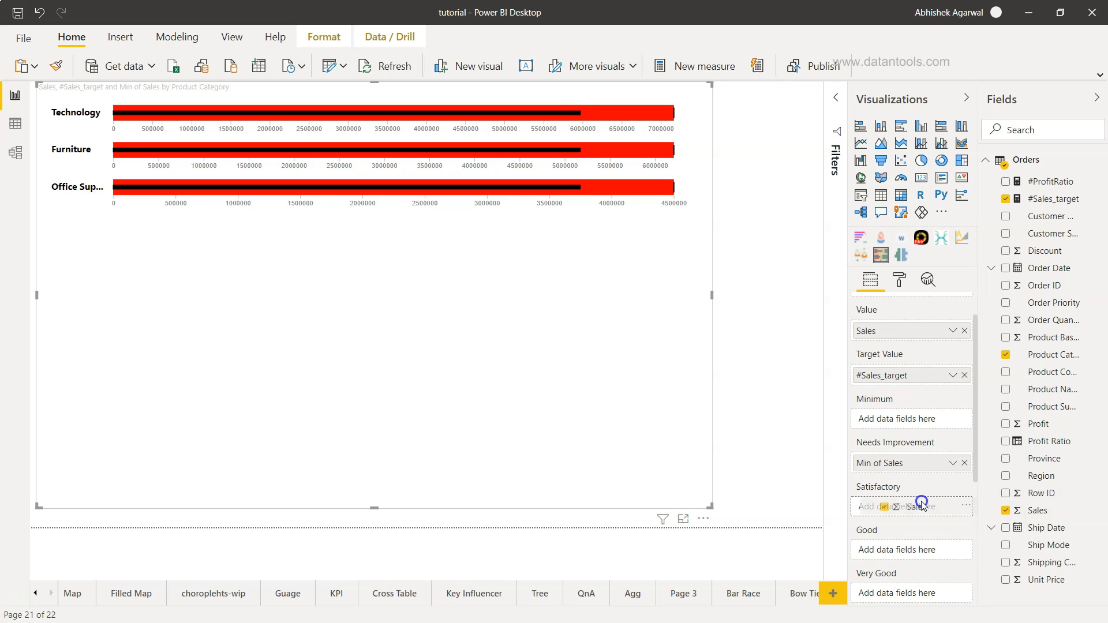
# Add Sales to the Satisfactory well and open its aggregation options
pyautogui.click(912, 507)
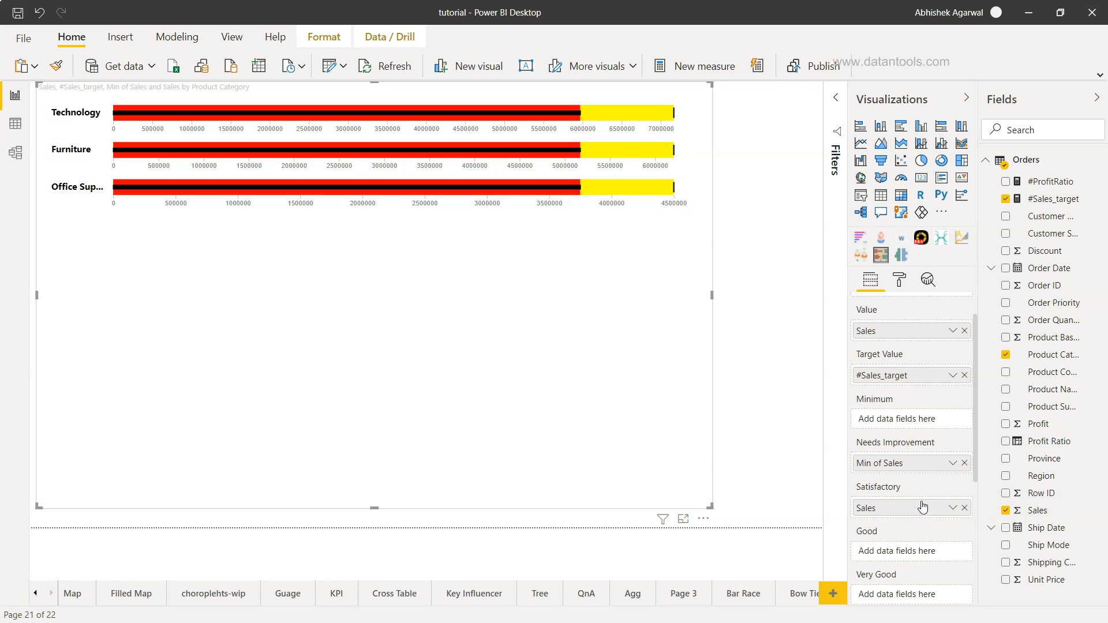
pyautogui.moveTo(658, 208)
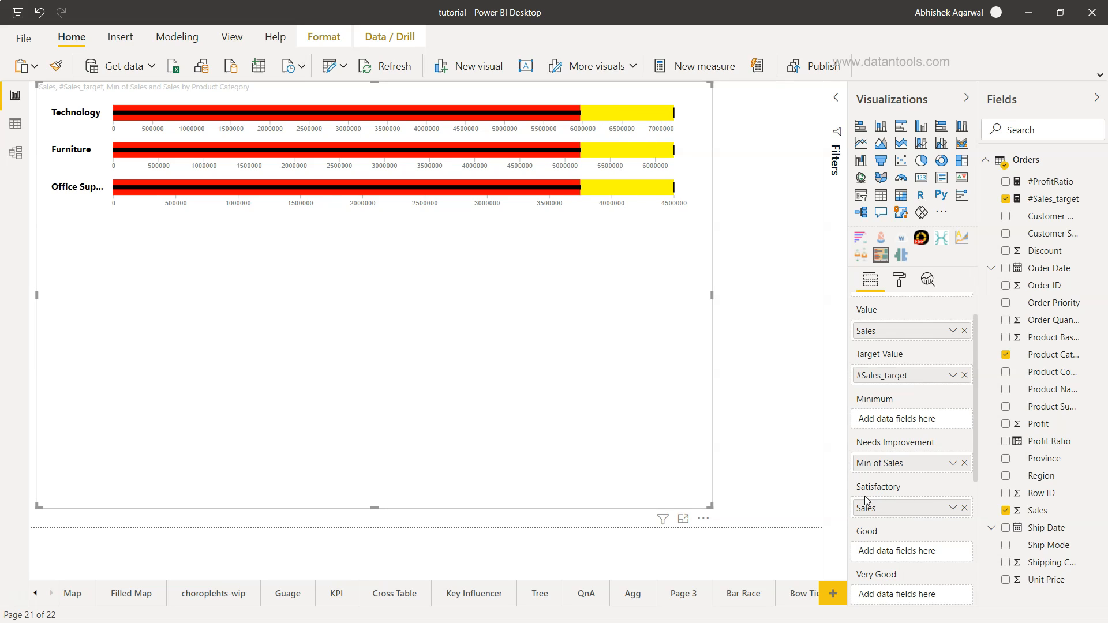
pyautogui.click(952, 507)
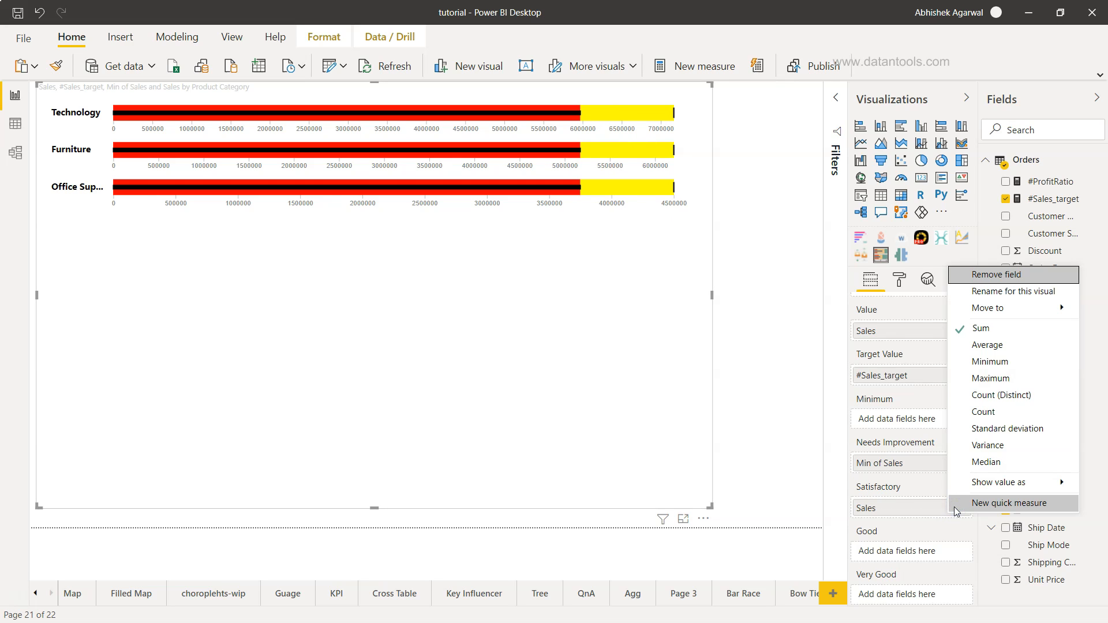
pyautogui.moveTo(985, 462)
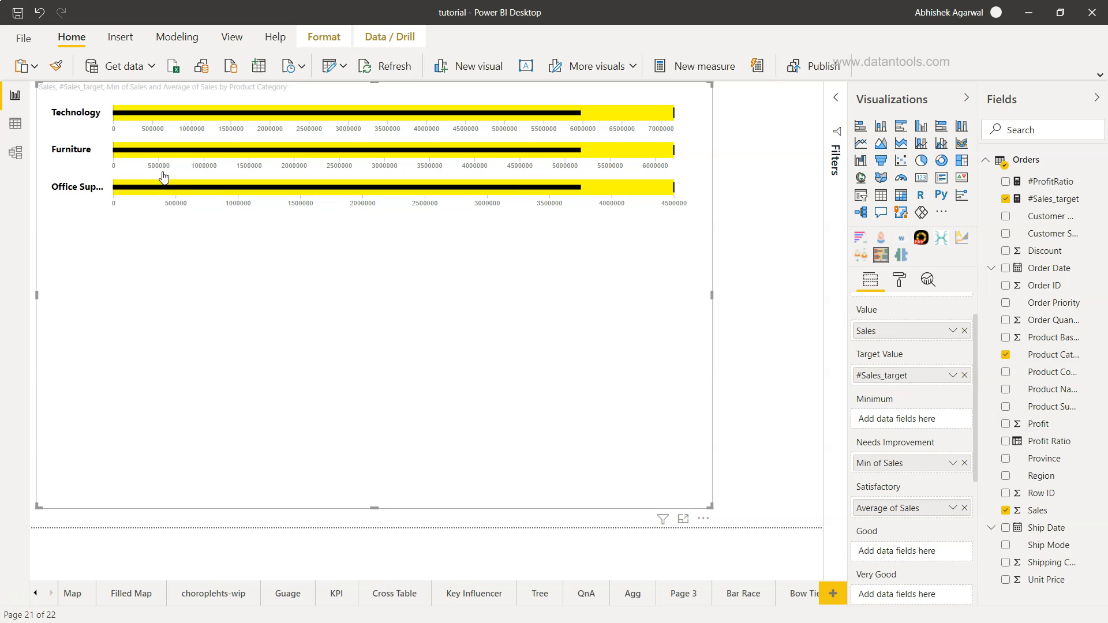
pyautogui.moveTo(120, 157)
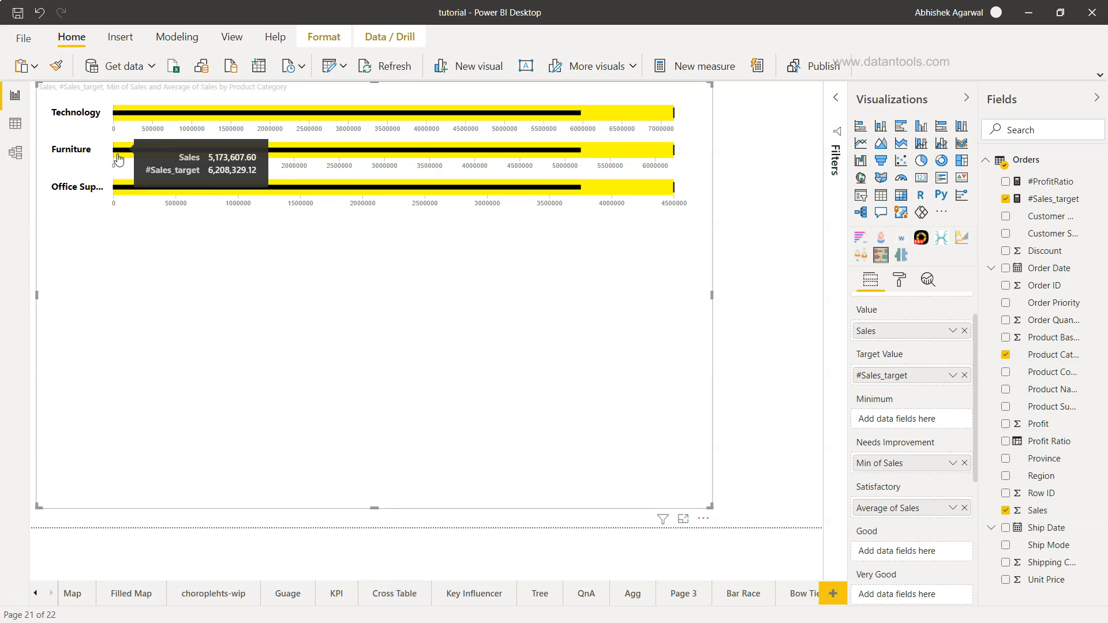
pyautogui.moveTo(116, 154)
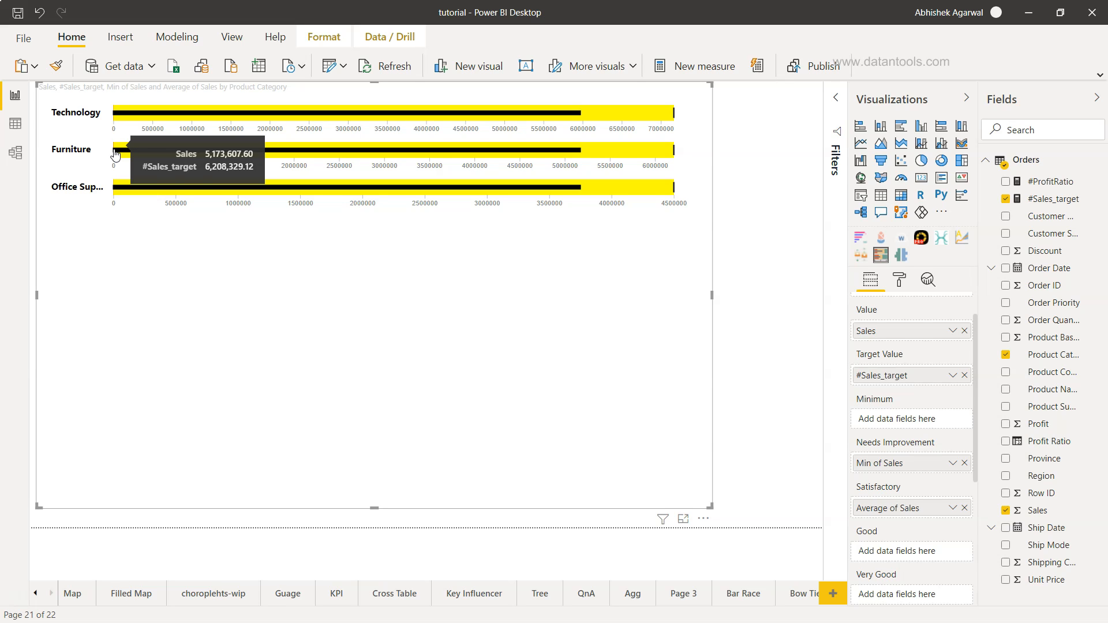
pyautogui.moveTo(114, 156)
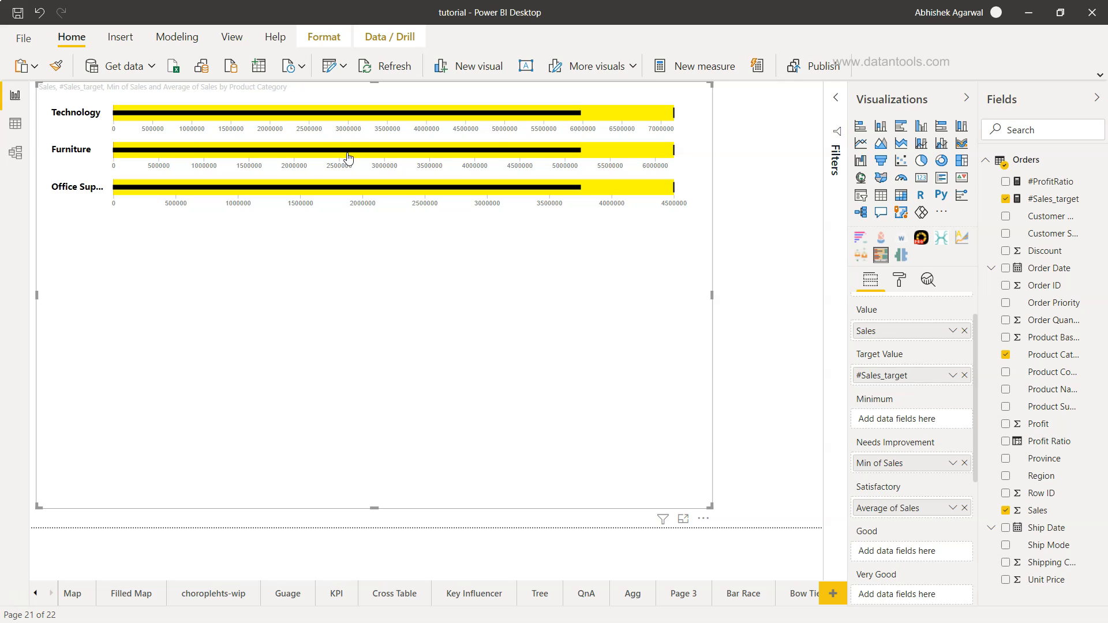
pyautogui.moveTo(885, 554)
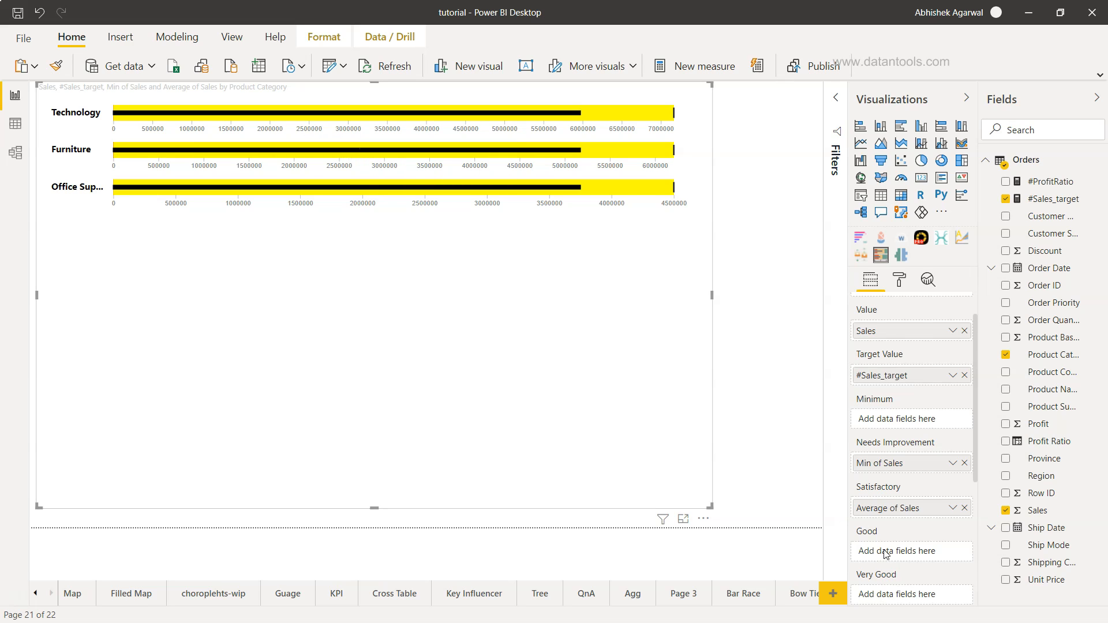
pyautogui.moveTo(911, 551)
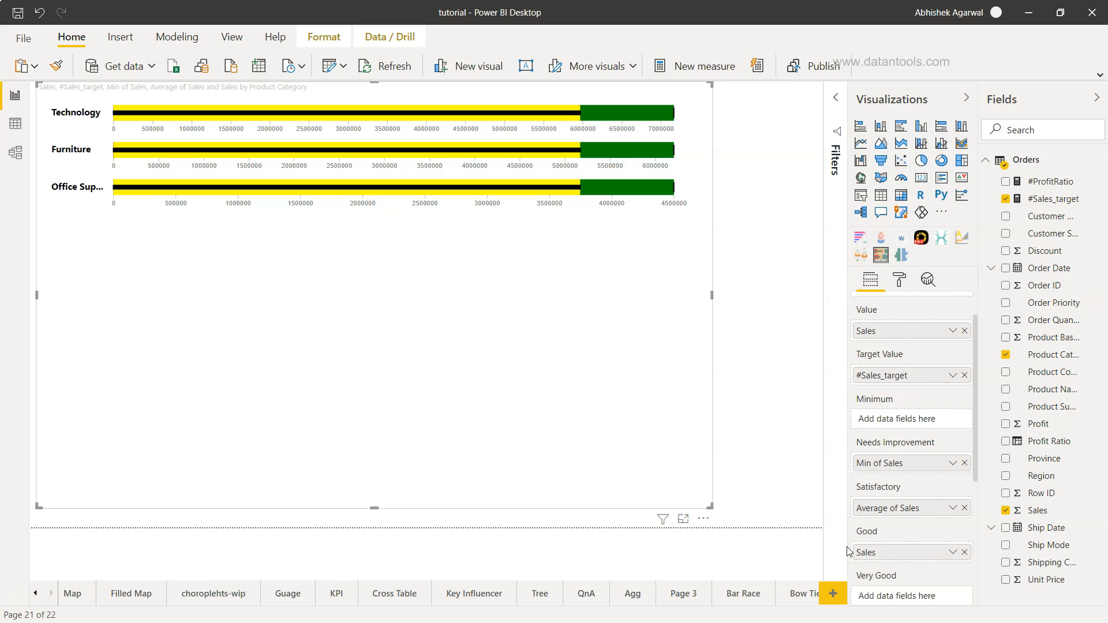
# Change the Good well's Sales aggregation to Maximum
pyautogui.click(952, 551)
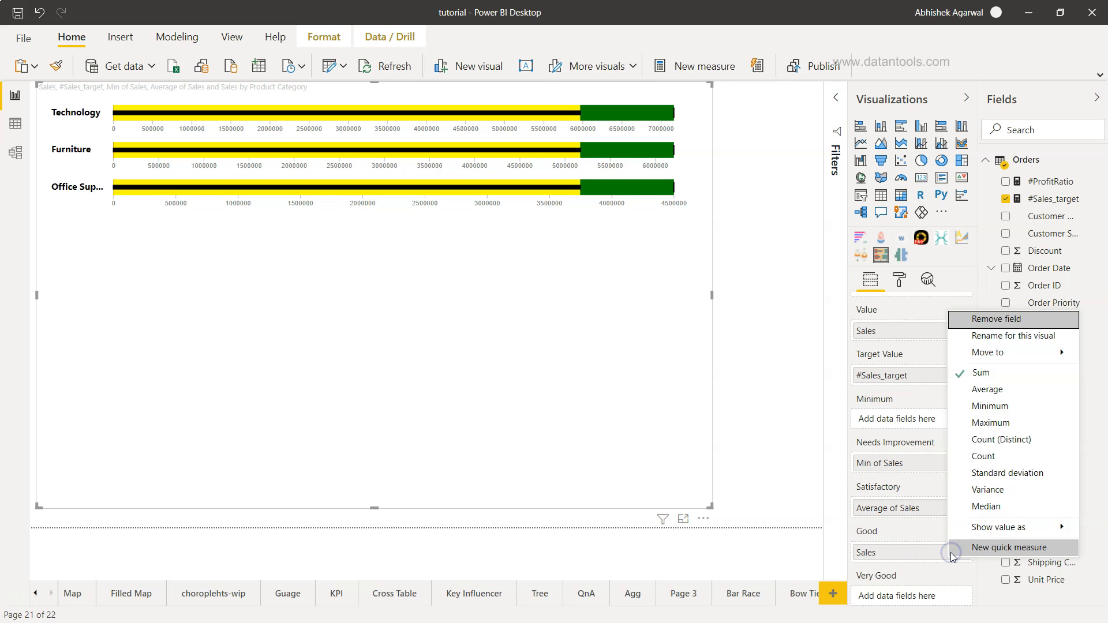
pyautogui.moveTo(1006, 473)
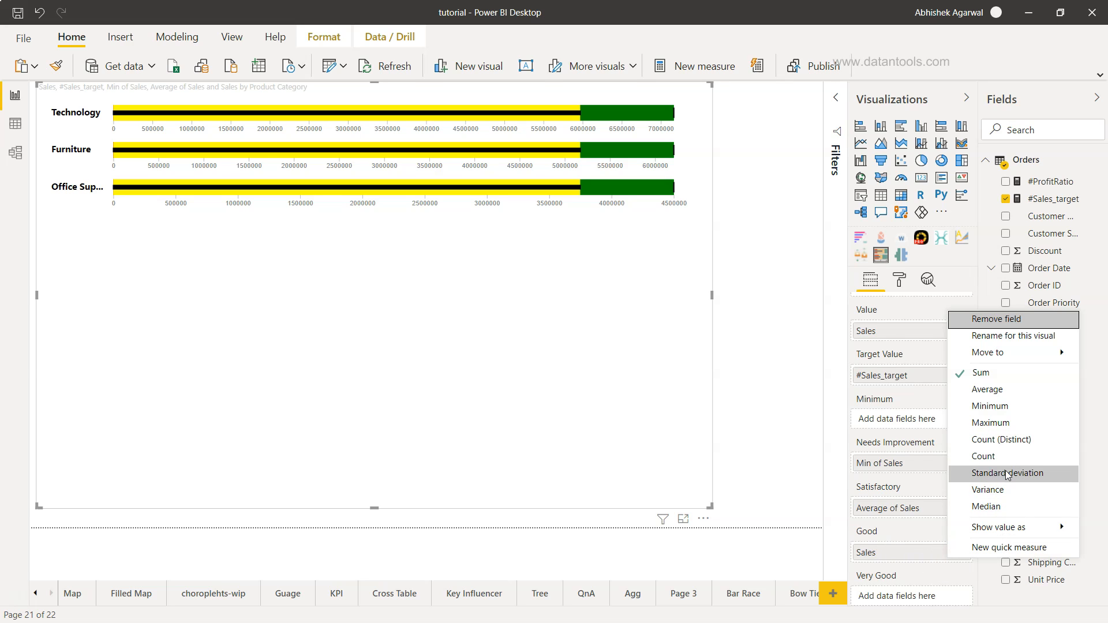
pyautogui.moveTo(990, 423)
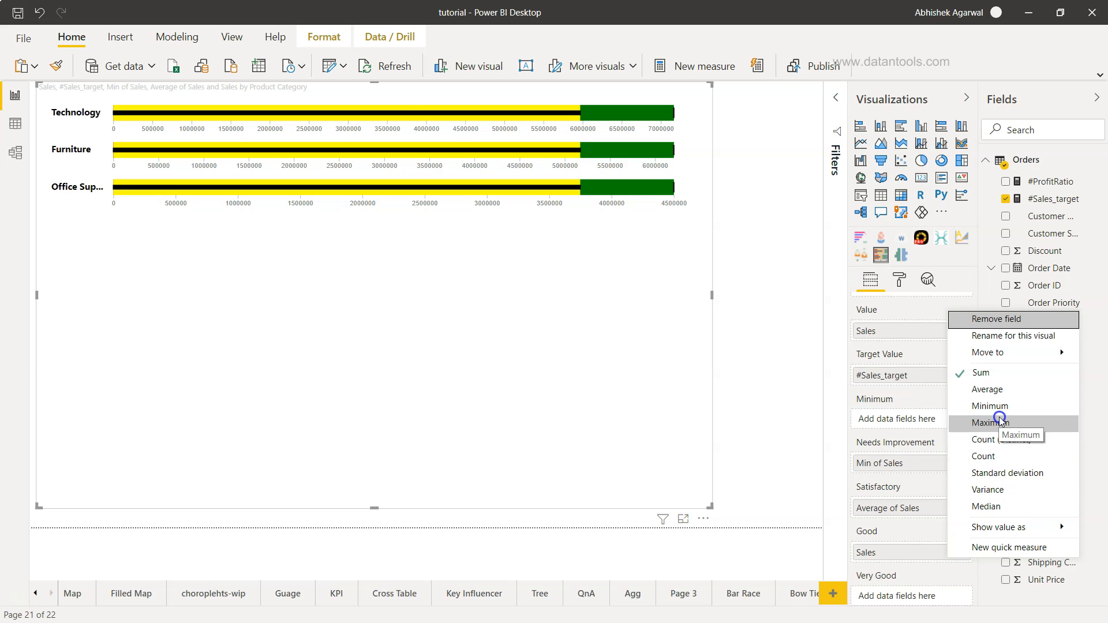
pyautogui.click(989, 421)
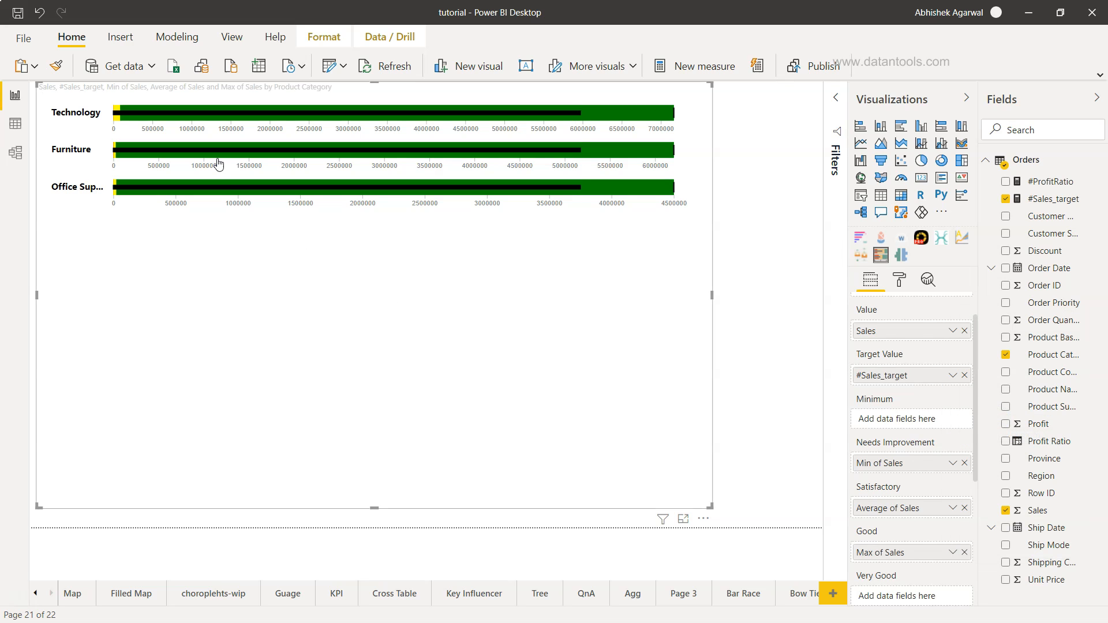
pyautogui.moveTo(530, 195)
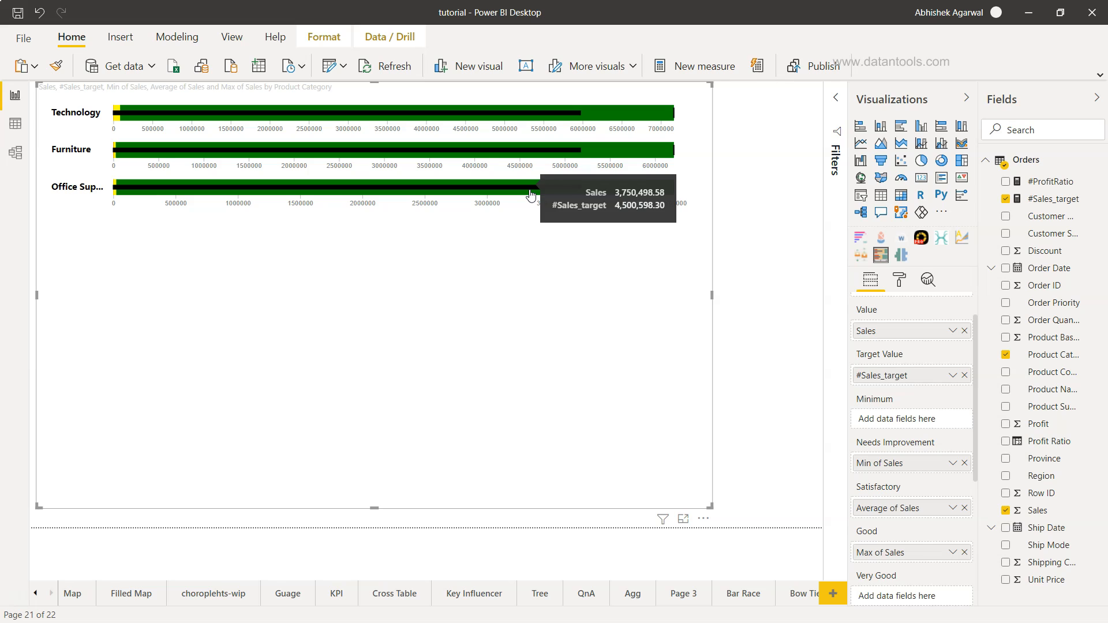
pyautogui.moveTo(735, 471)
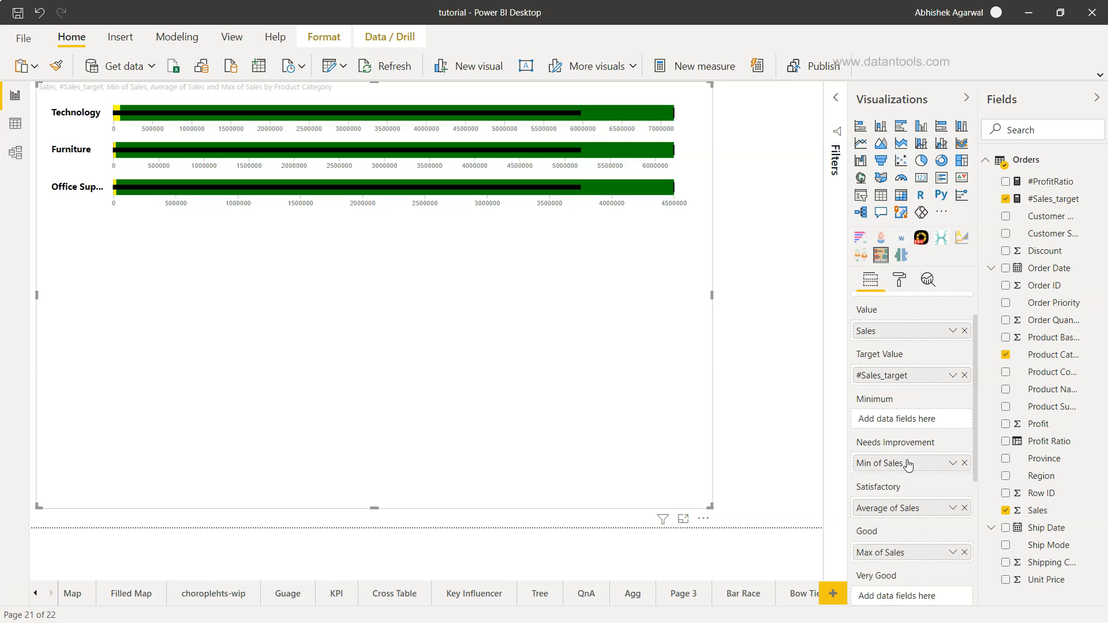
pyautogui.scroll(-3)
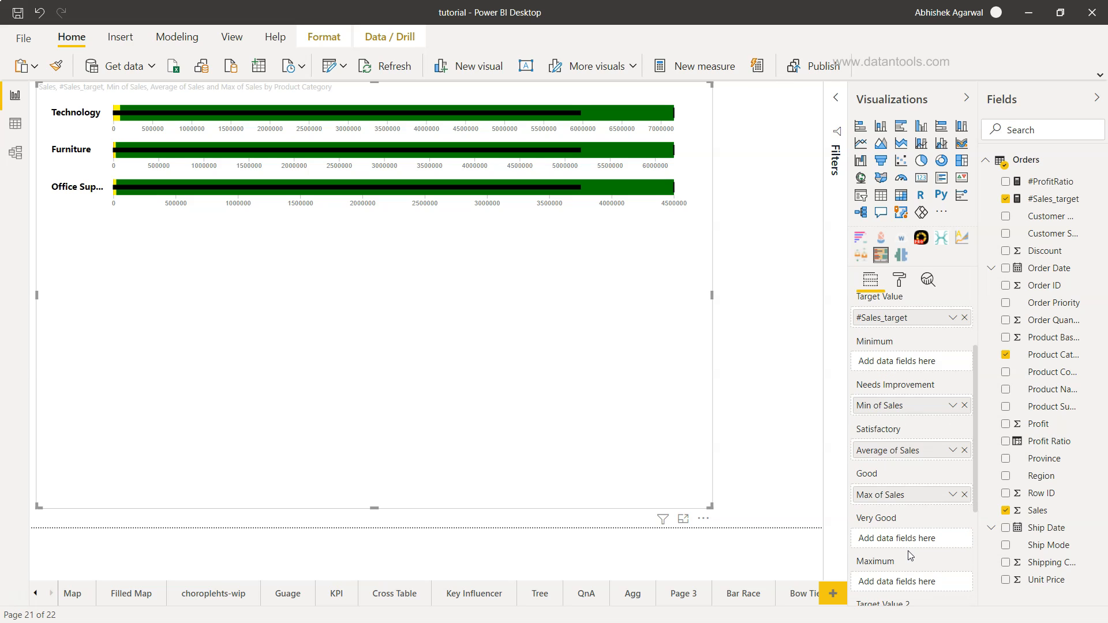
pyautogui.moveTo(884, 539)
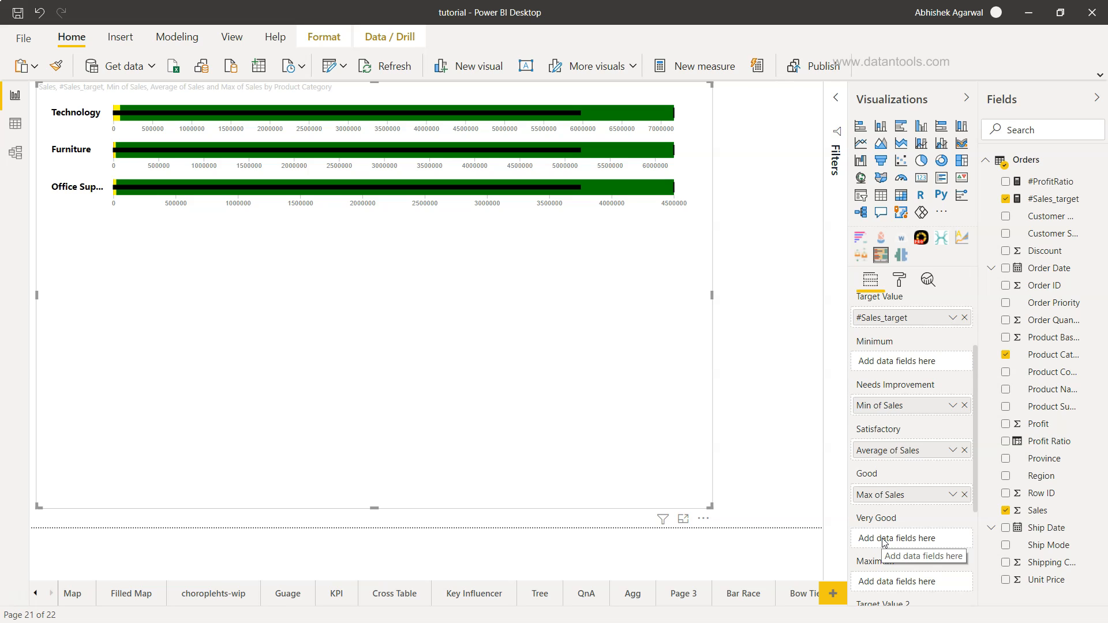
pyautogui.moveTo(935, 465)
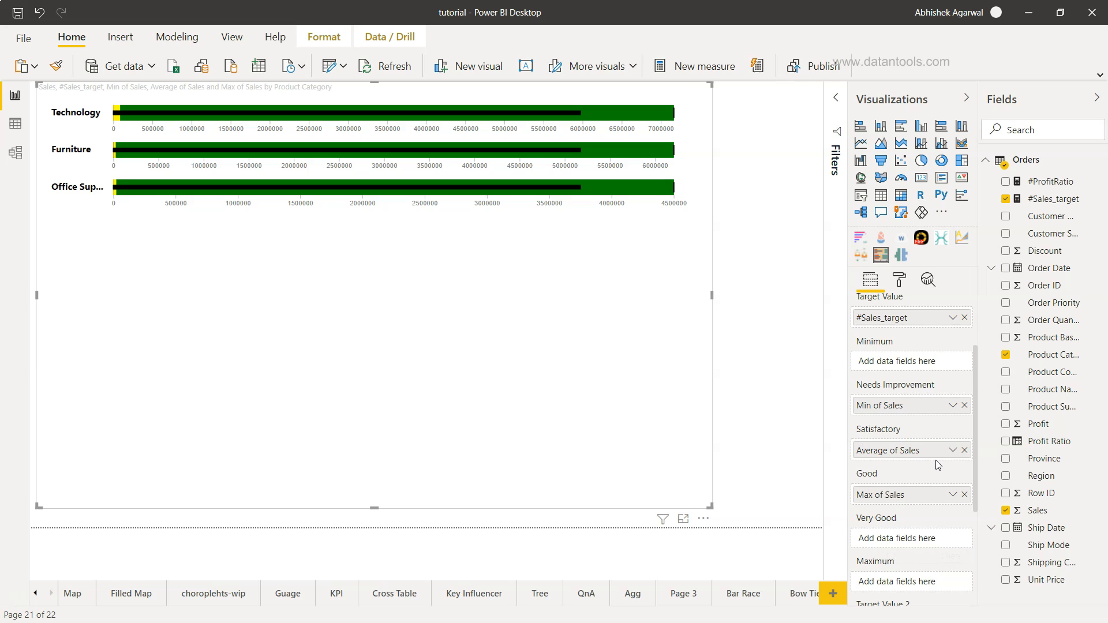
pyautogui.moveTo(873, 417)
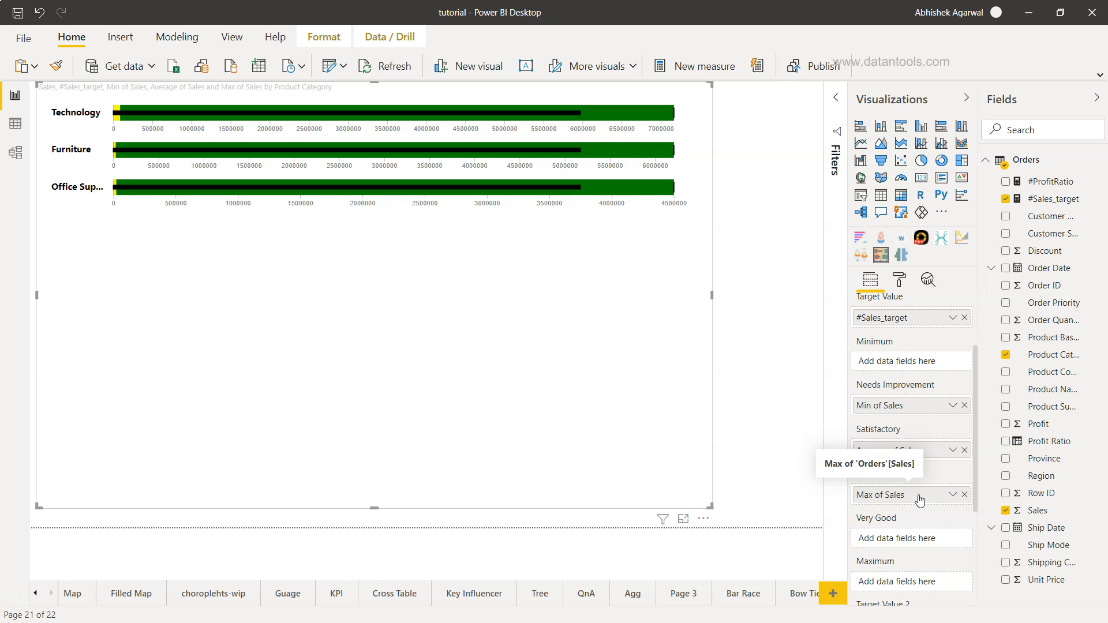
pyautogui.moveTo(691, 254)
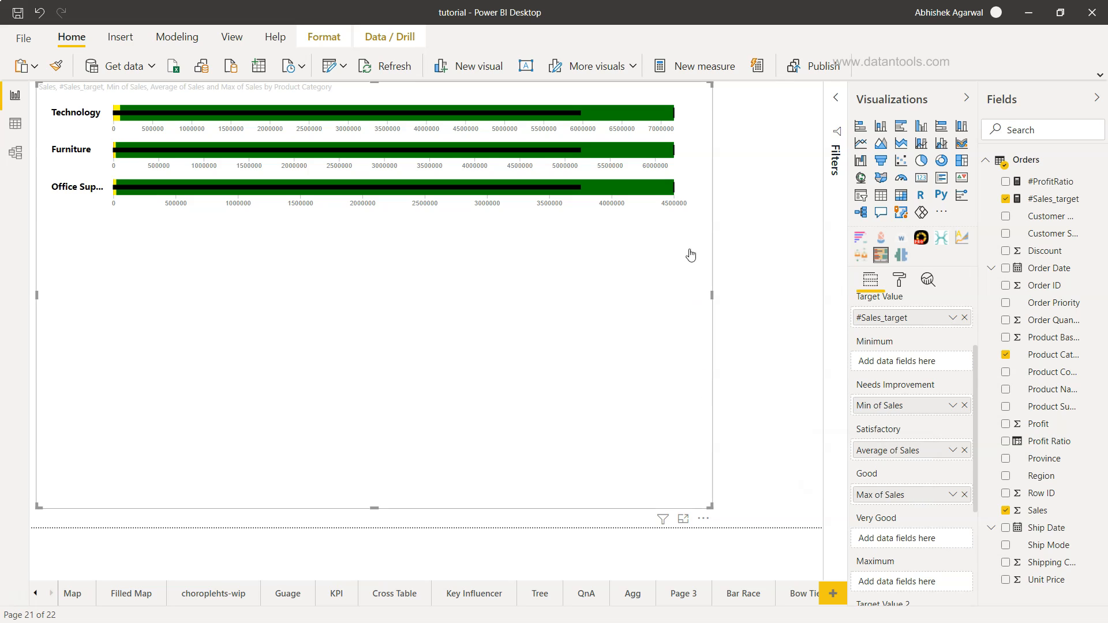
pyautogui.moveTo(679, 170)
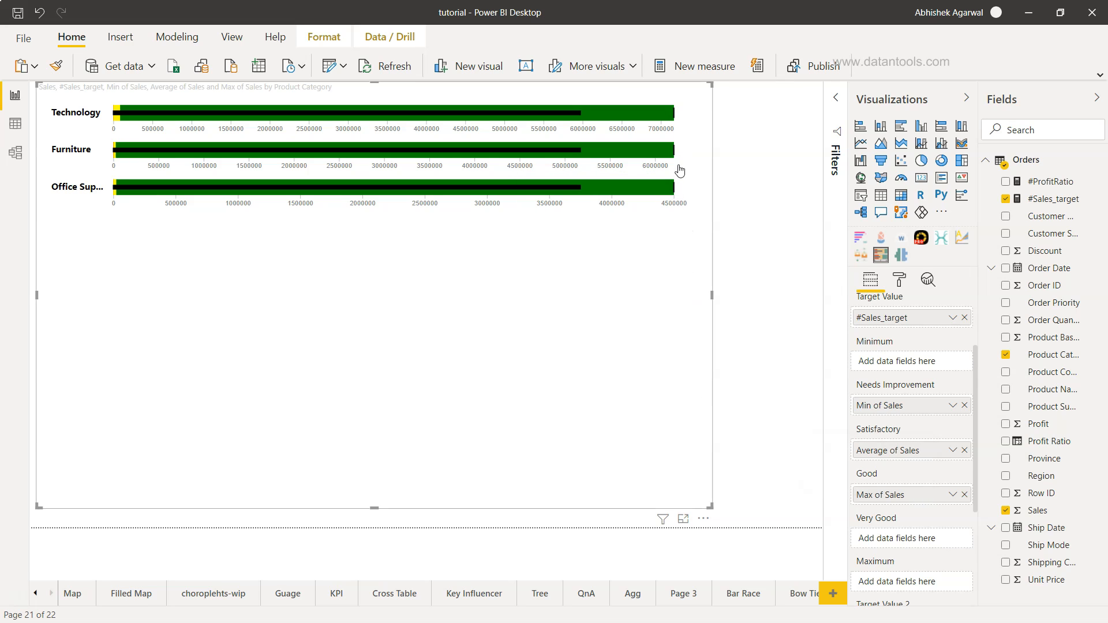
pyautogui.moveTo(577, 191)
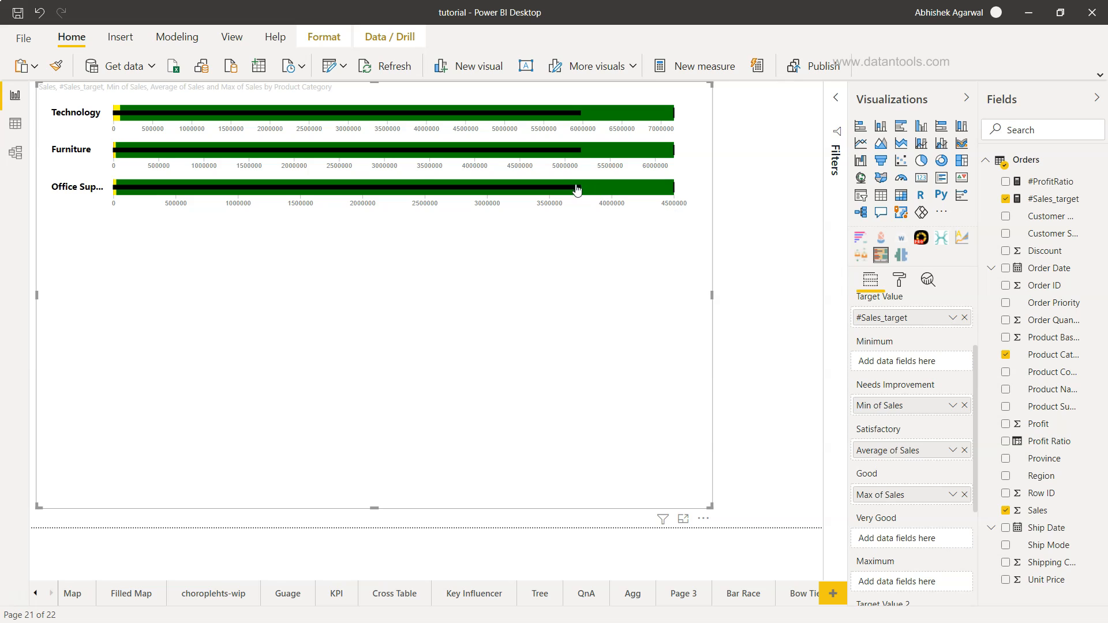
pyautogui.moveTo(579, 189)
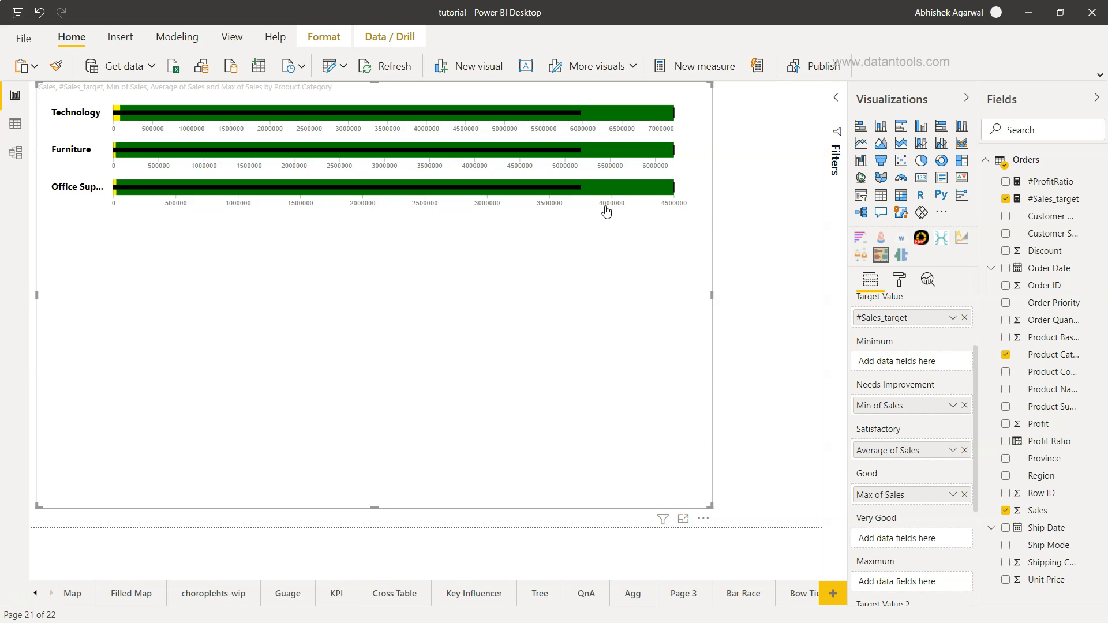
pyautogui.moveTo(902, 461)
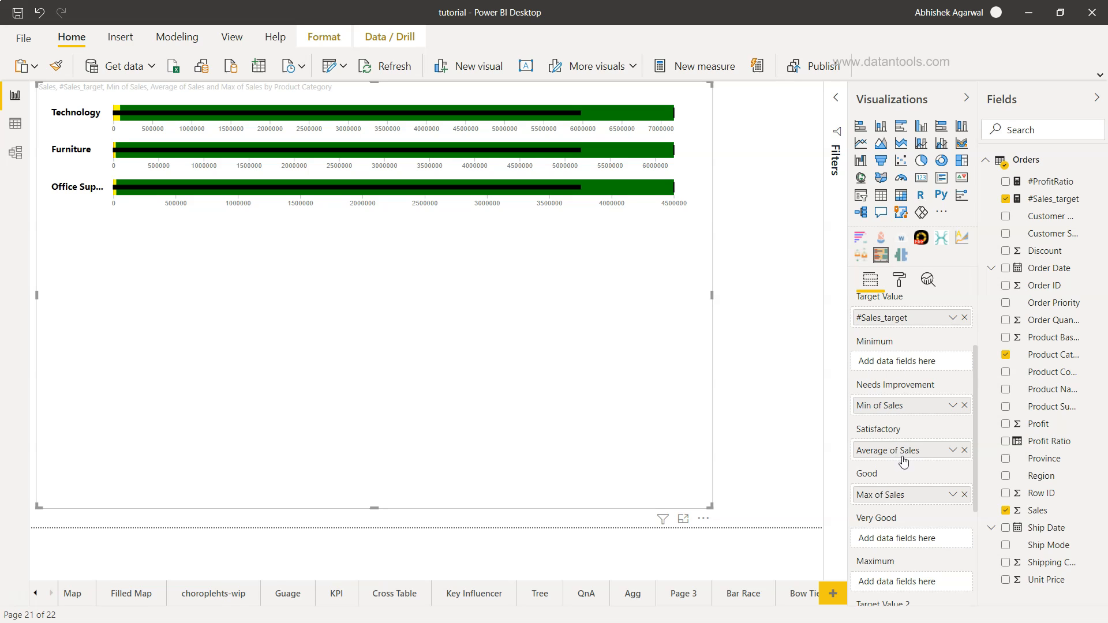
pyautogui.moveTo(906, 488)
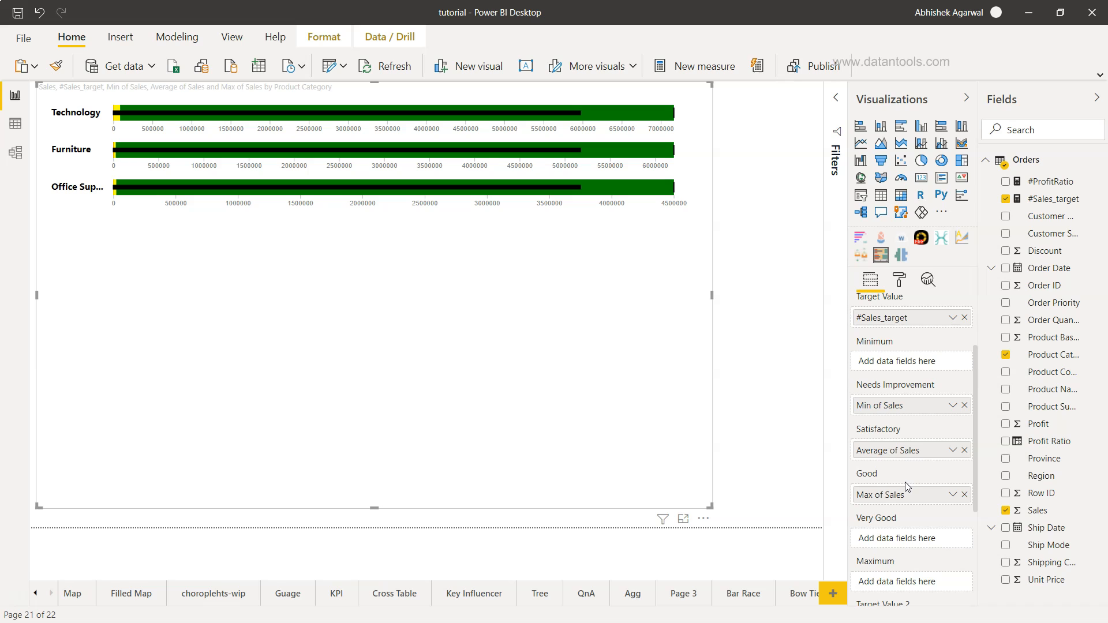